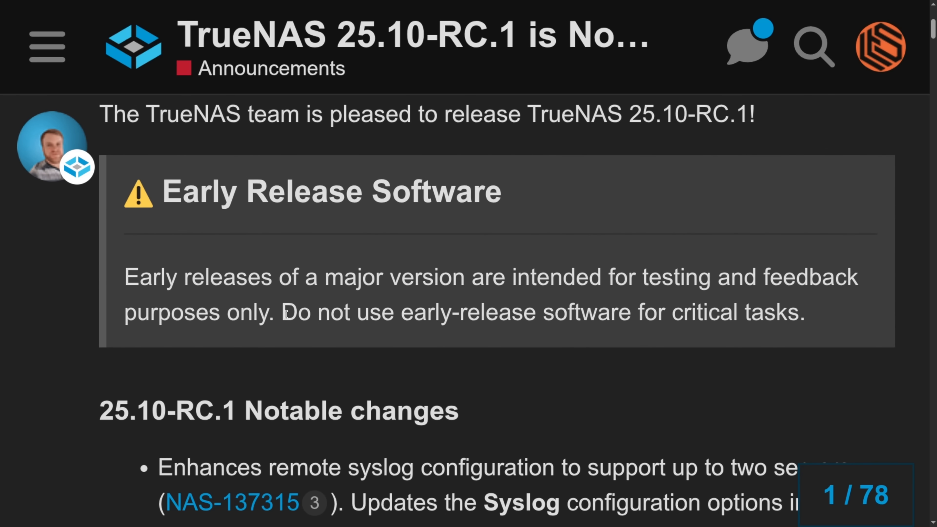
Pick Unimatrix_One as the apps pool, then switch over to the Goldeye documentation.
drag(285, 312, 804, 312)
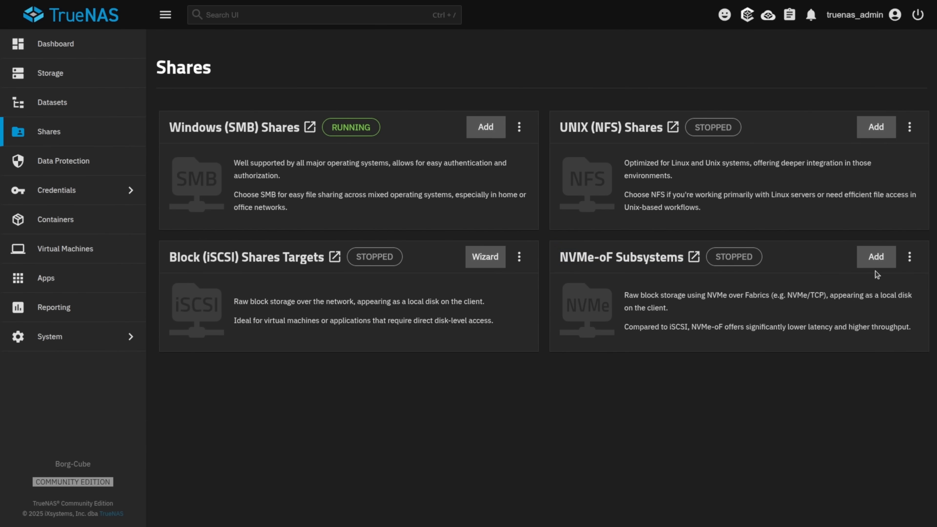
click(45, 278)
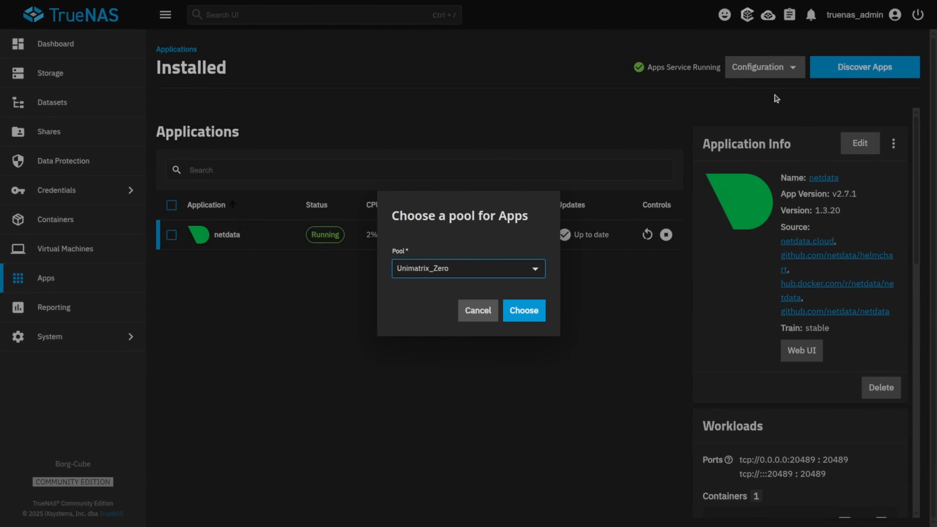
click(468, 269)
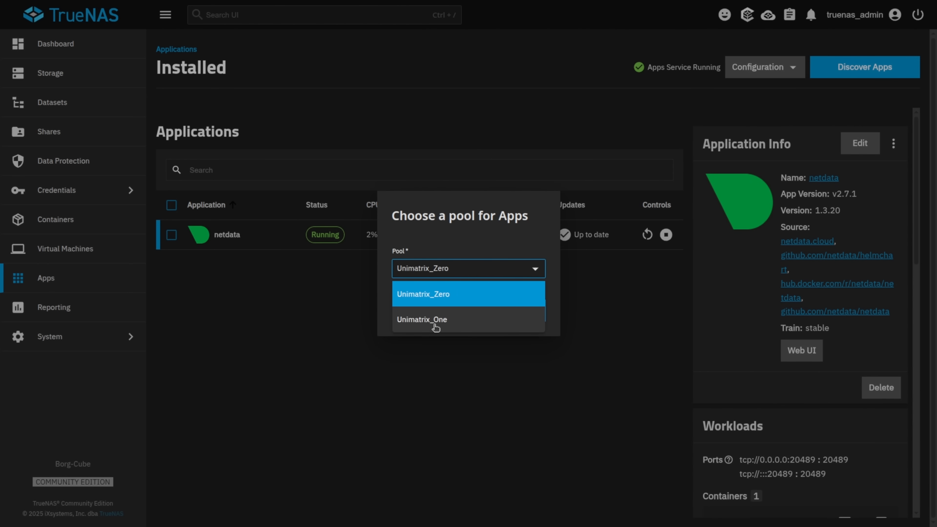
click(422, 319)
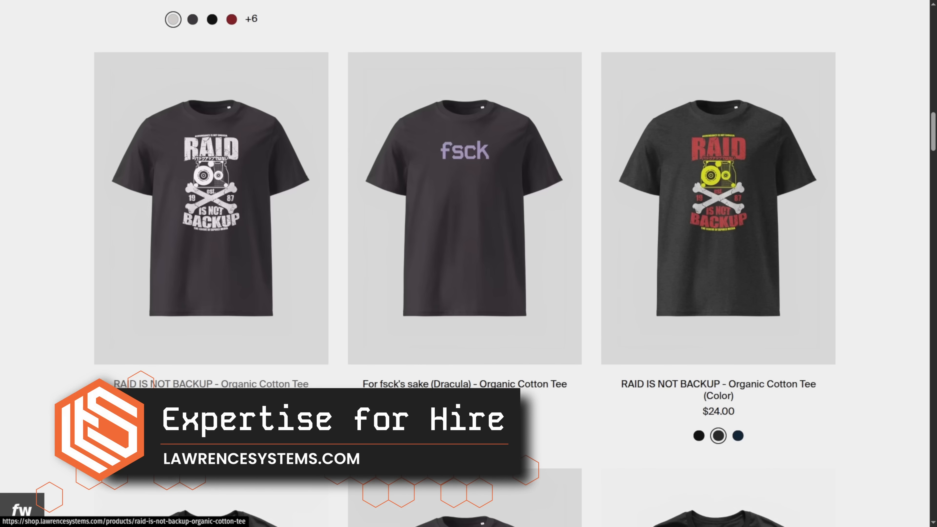
click(230, 19)
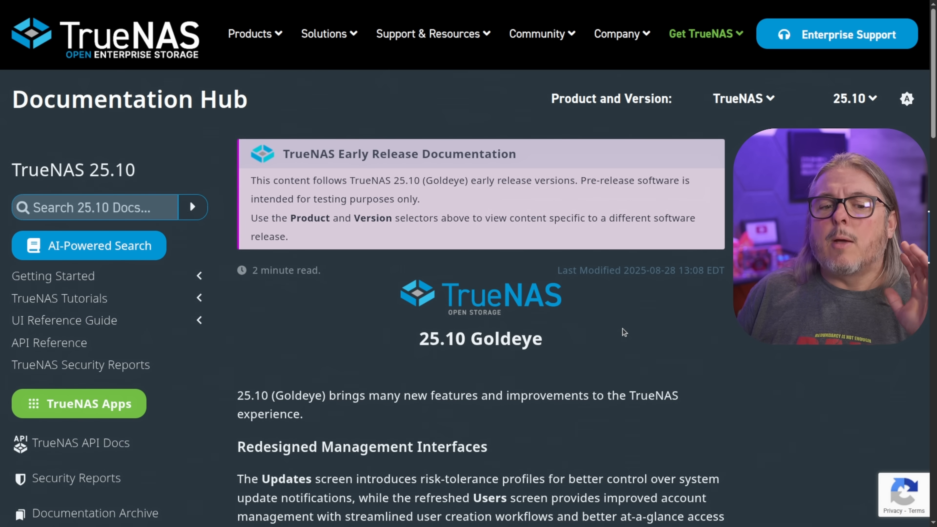
Read through the 25.10 release overview, highlighting the Goldeye codename, before returning to the dashboard.
scroll(down, 3)
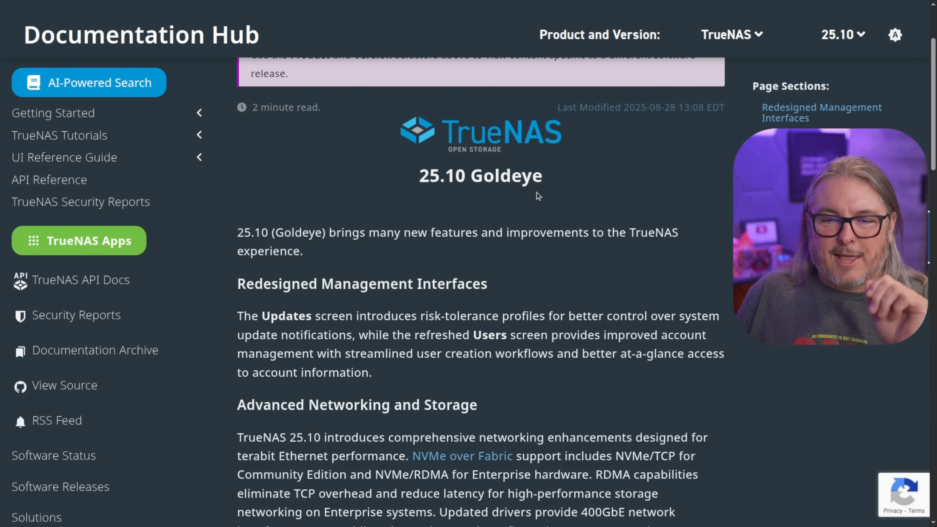
double_click(503, 176)
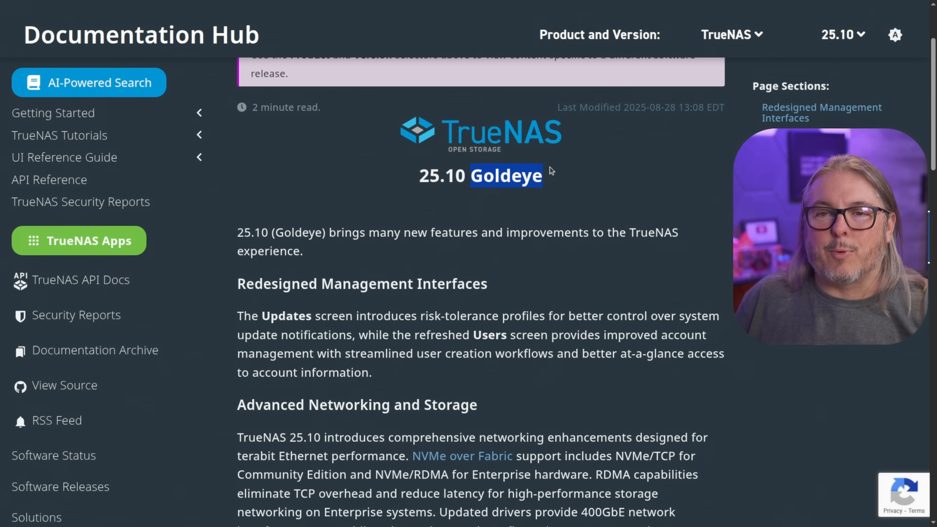
mouse_move(554, 200)
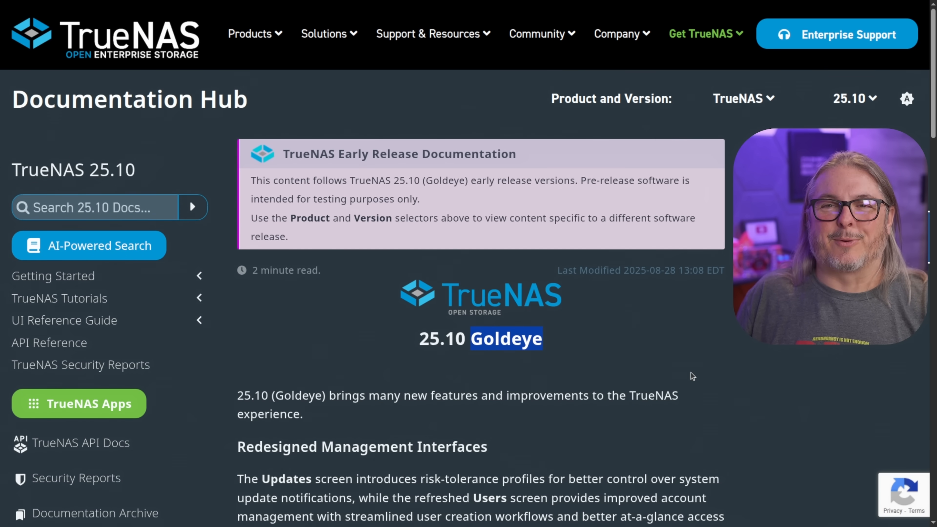
scroll(down, 3)
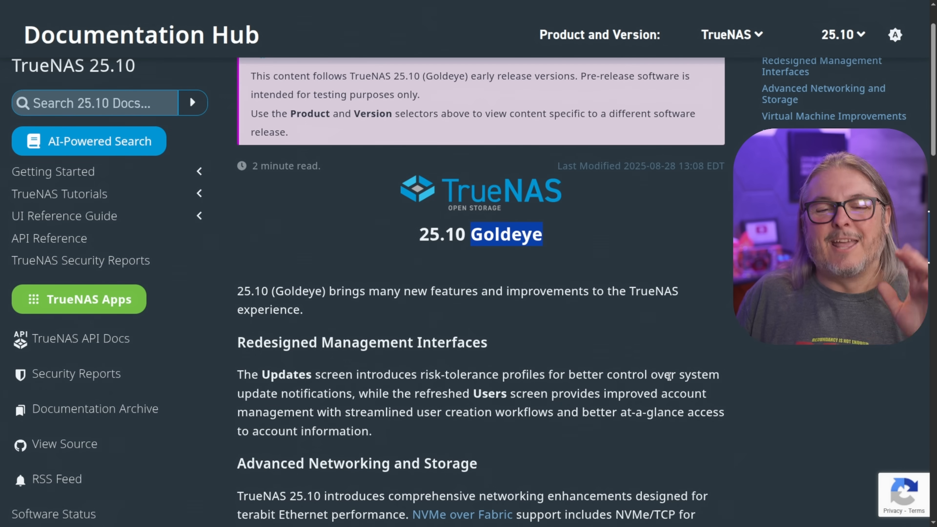
scroll(down, 3)
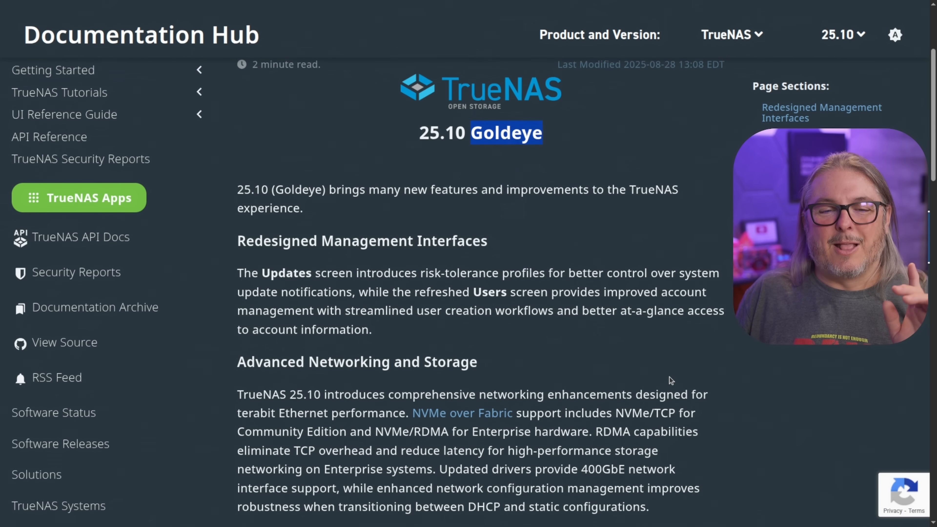
scroll(down, 3)
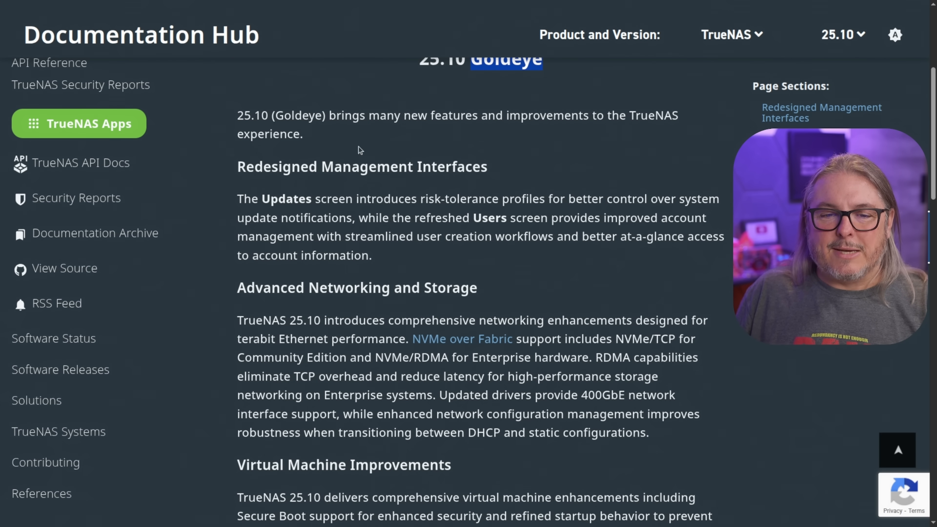
mouse_move(365, 206)
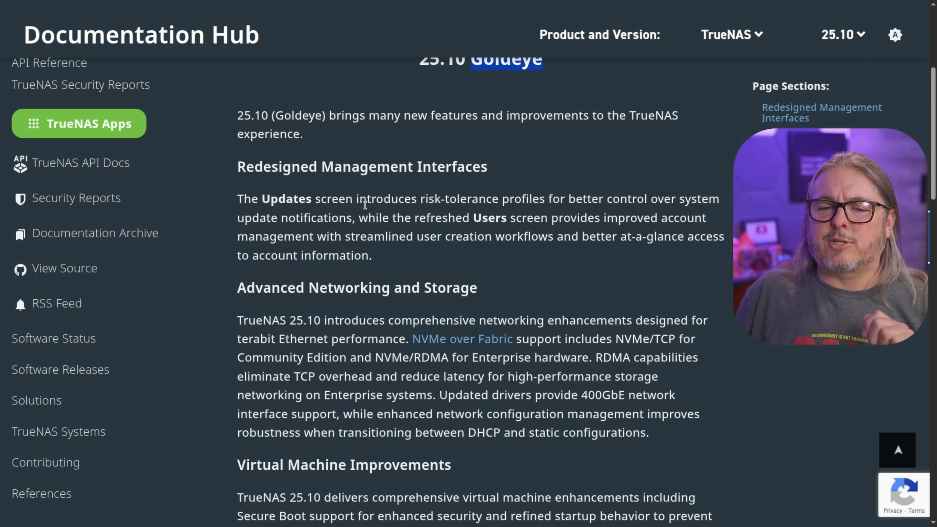
drag(421, 199, 544, 198)
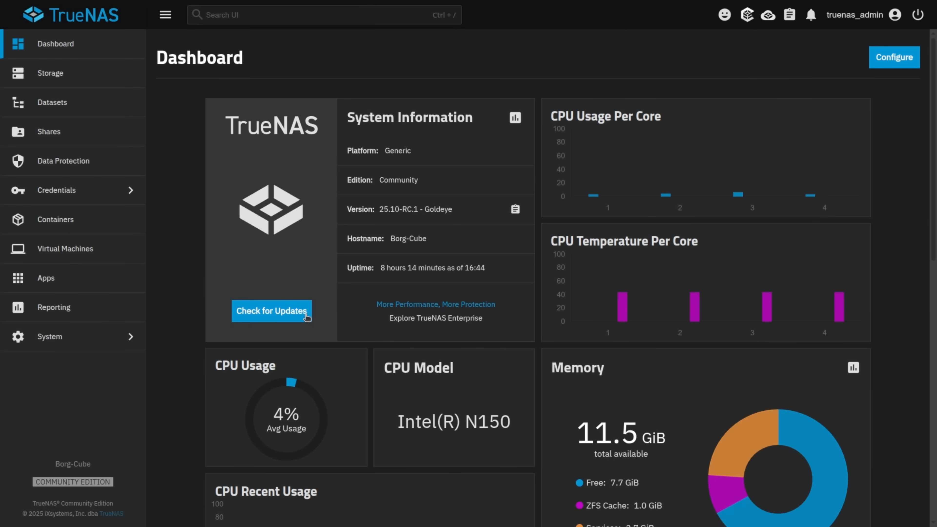
On System Update, confirm 25.10-RC.1 is current and pick the Developer profile without applying it.
click(272, 311)
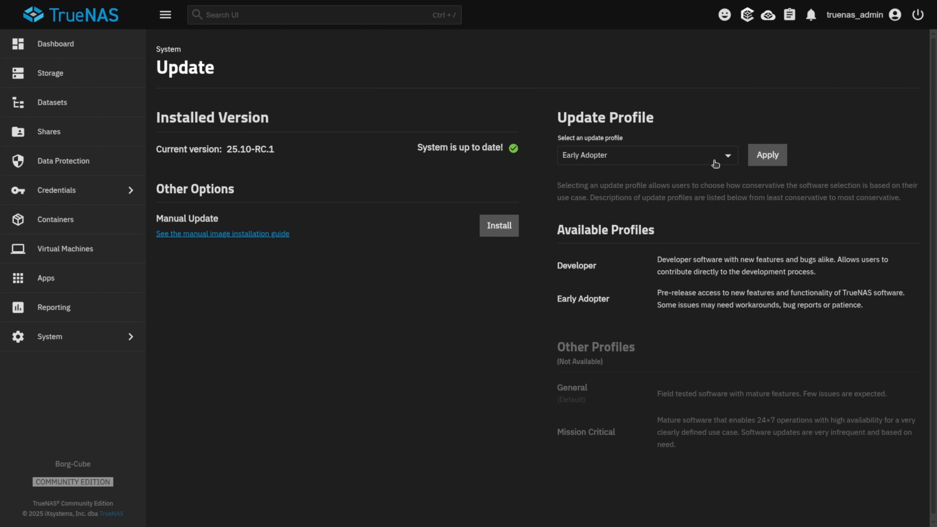
click(647, 155)
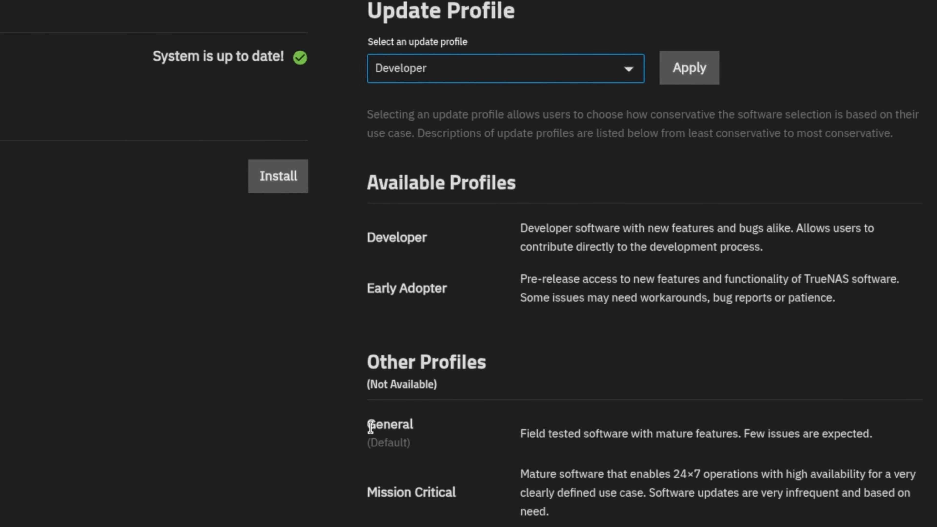
double_click(389, 424)
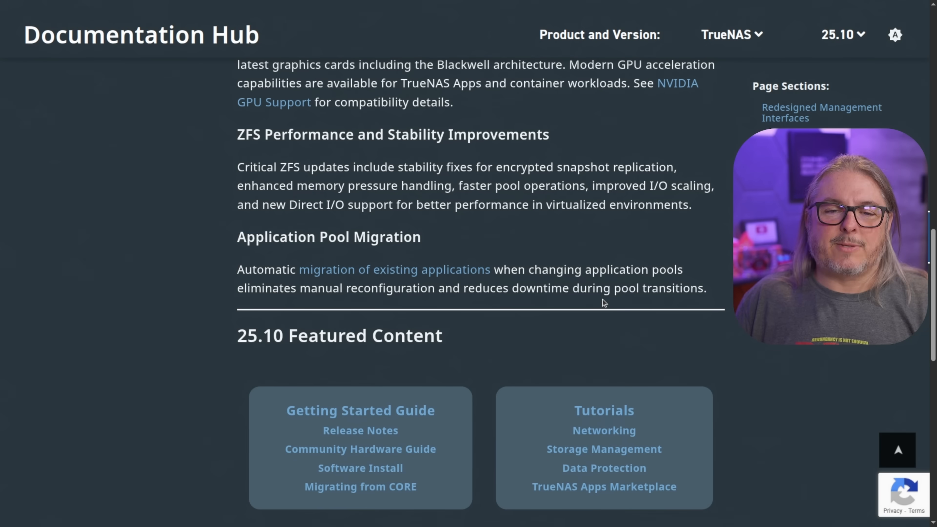
Scroll the Goldeye docs down to the Application Pool Migration notes.
scroll(down, 3)
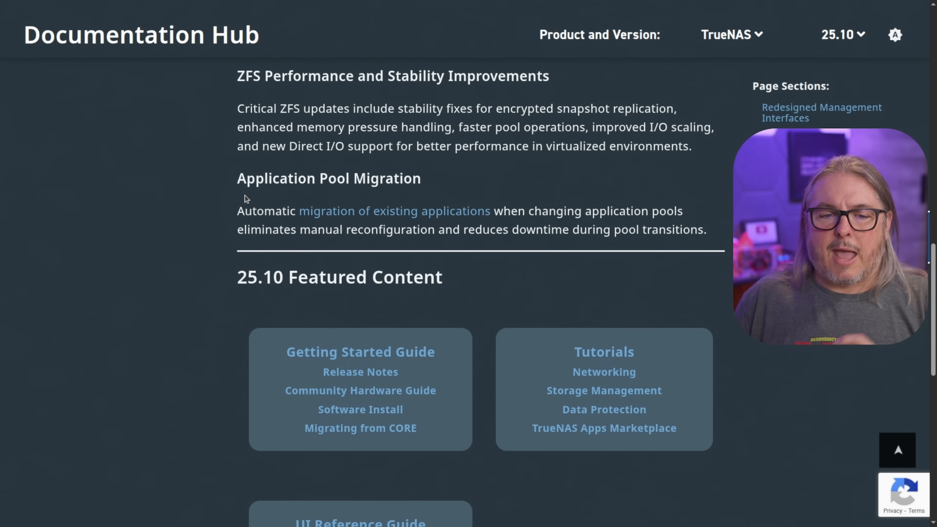
mouse_move(275, 195)
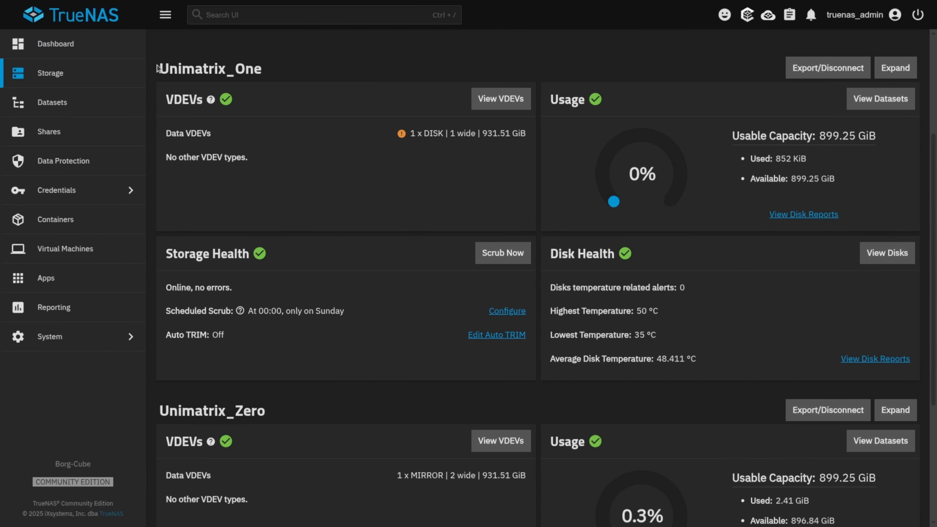
Open Apps Configuration > Choose Pool and verify ix-apps datasets sit on Unimatrix_Zero via zfs list.
scroll(down, 3)
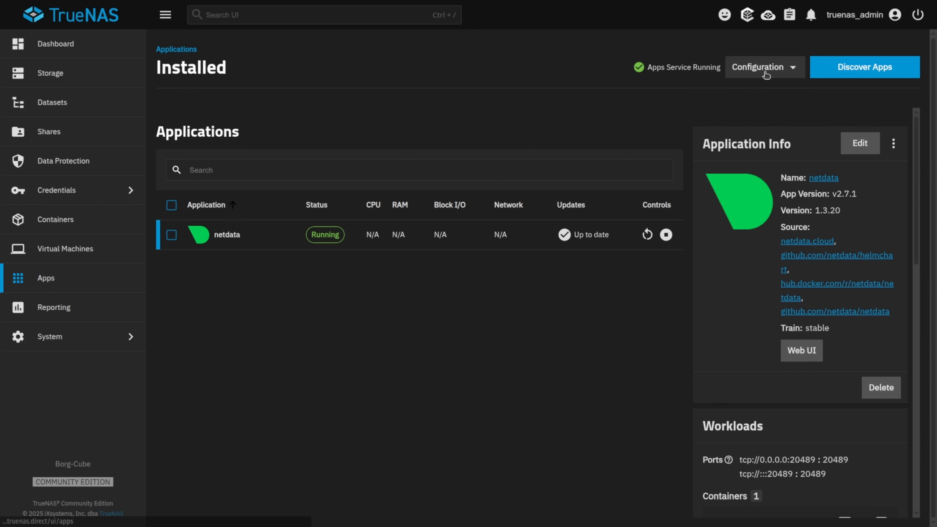
click(764, 66)
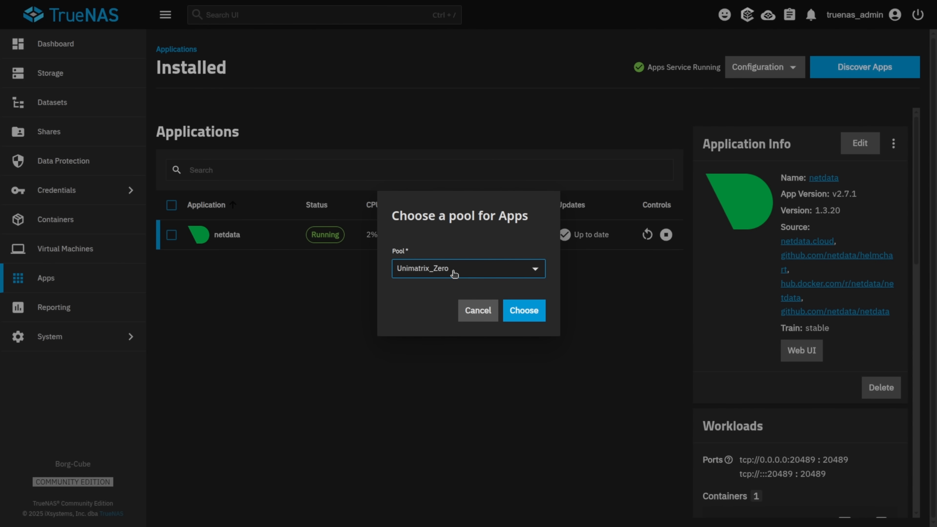
mouse_move(454, 275)
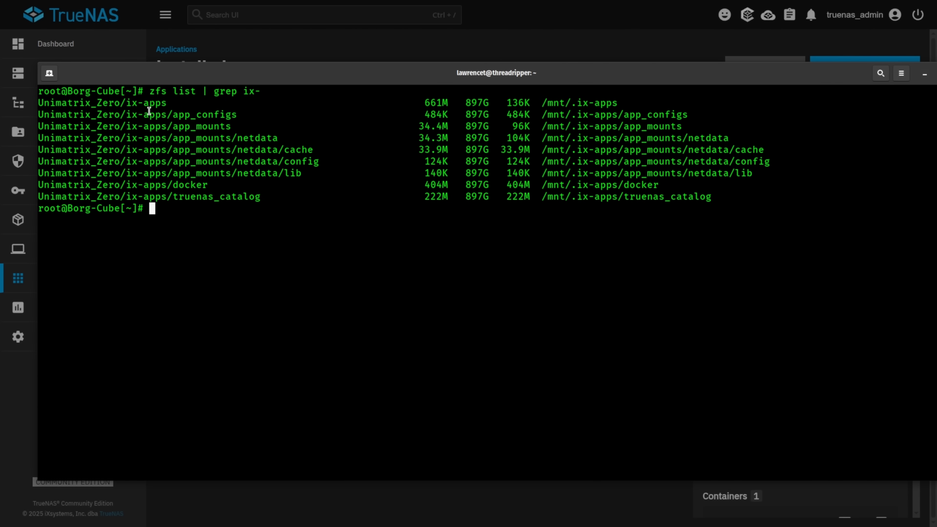
double_click(102, 102)
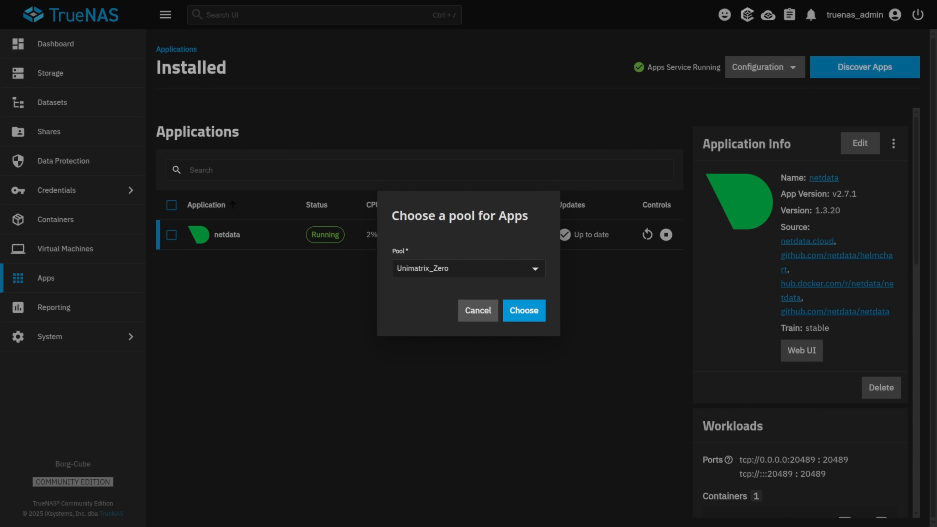
Move apps to Unimatrix_One with Migrate existing applications enabled and confirm the change.
click(468, 268)
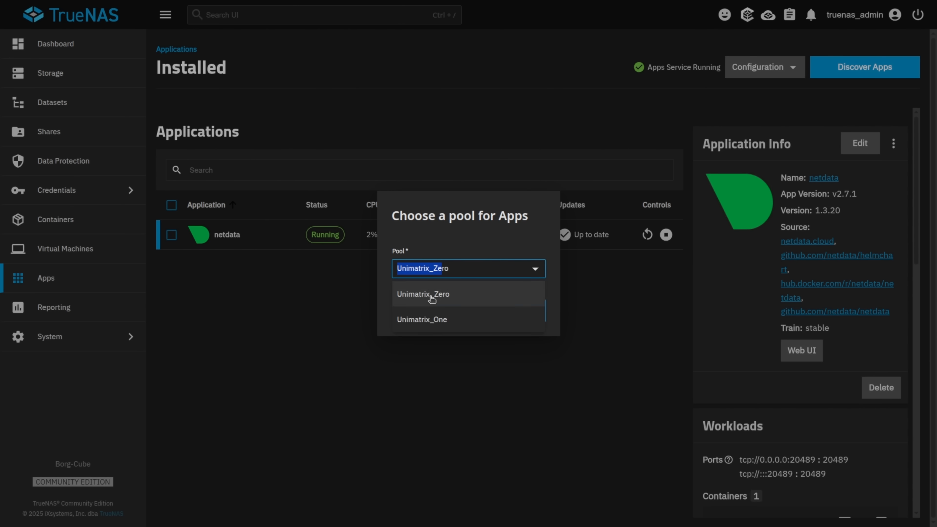
click(421, 319)
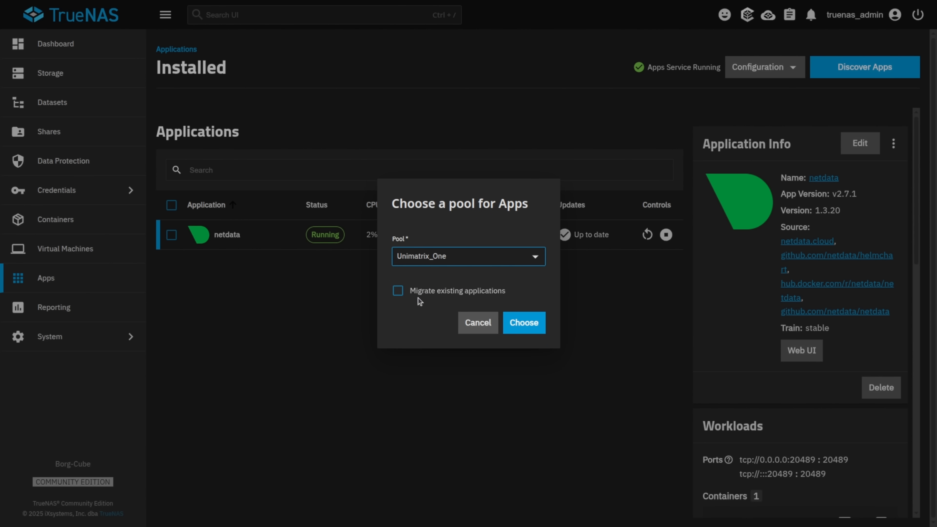
click(398, 291)
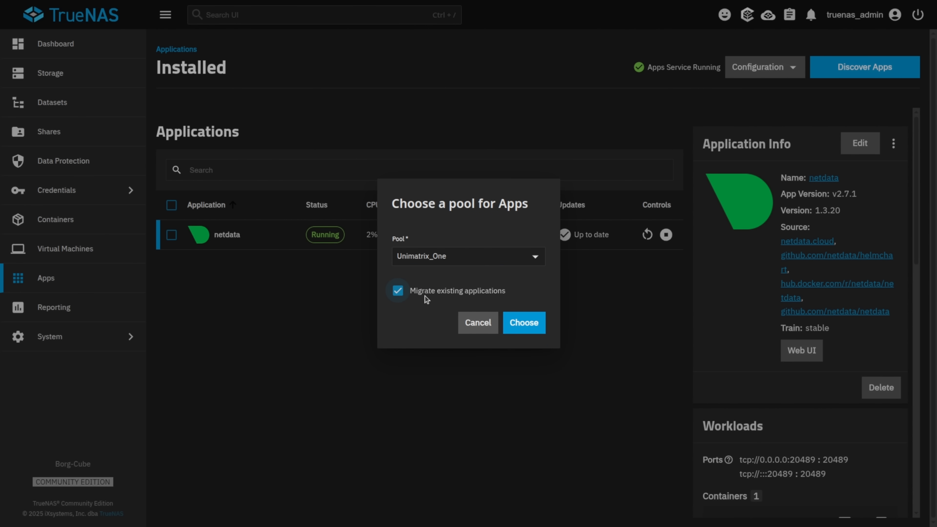
mouse_move(525, 331)
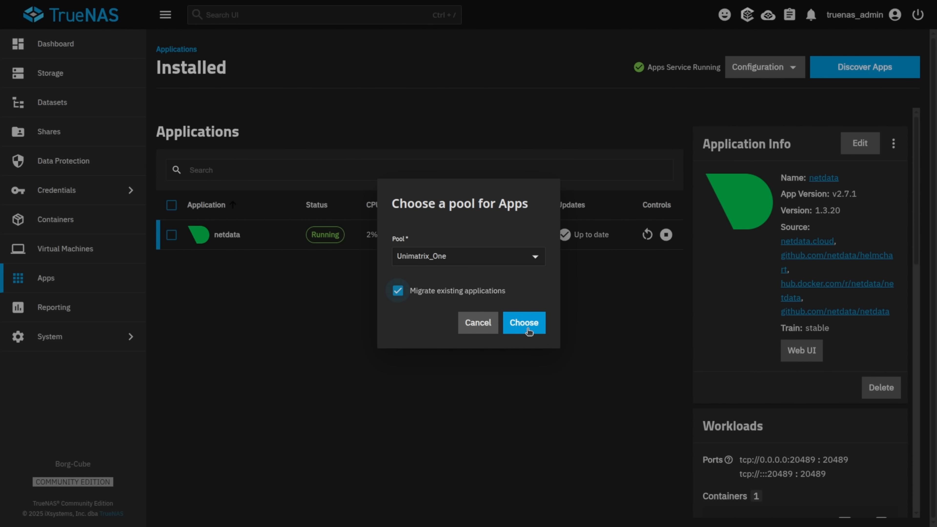
click(524, 323)
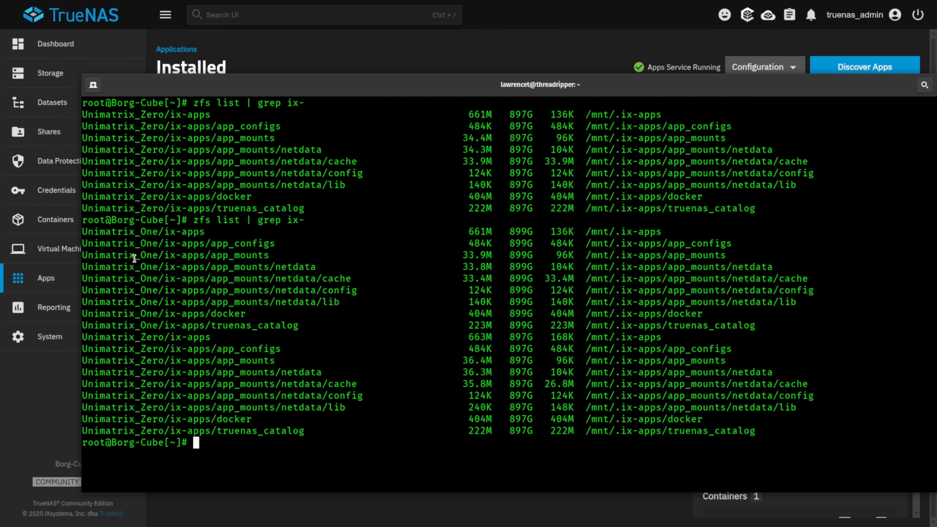
mouse_move(237, 331)
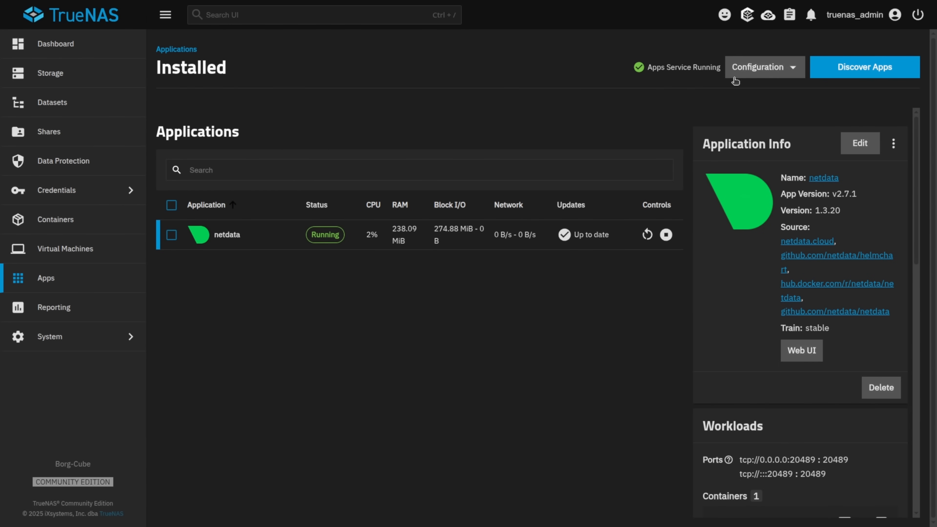
Try Unimatrix_One in Choose Pool, settle on Unimatrix_Zero, then view both pools on the Datasets page.
click(759, 66)
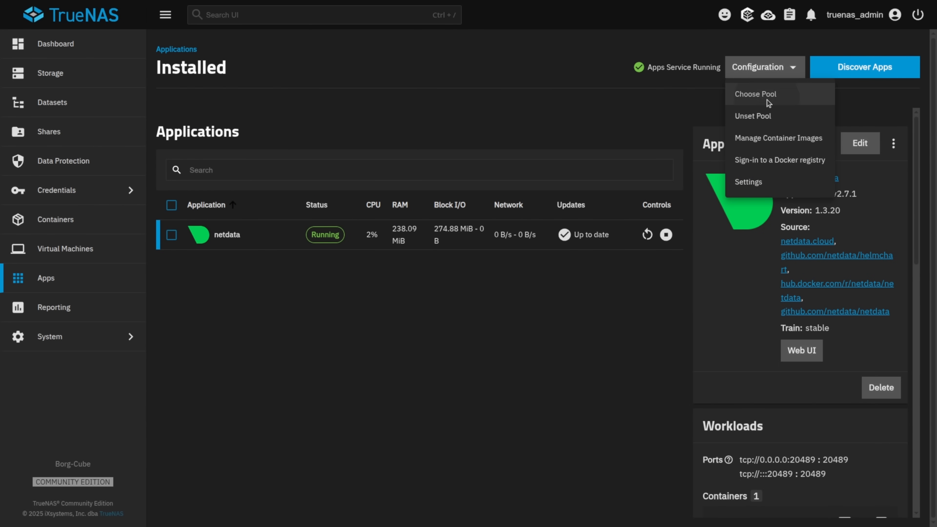
click(755, 94)
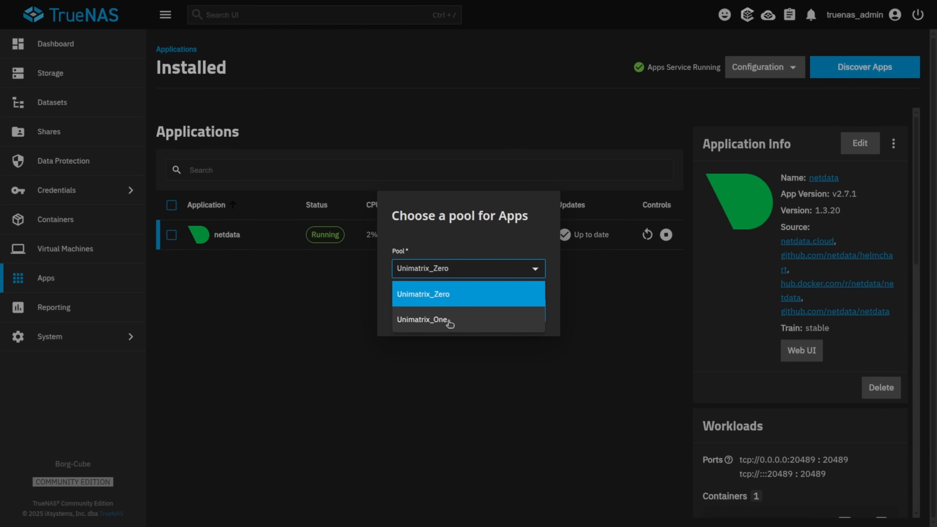
click(422, 319)
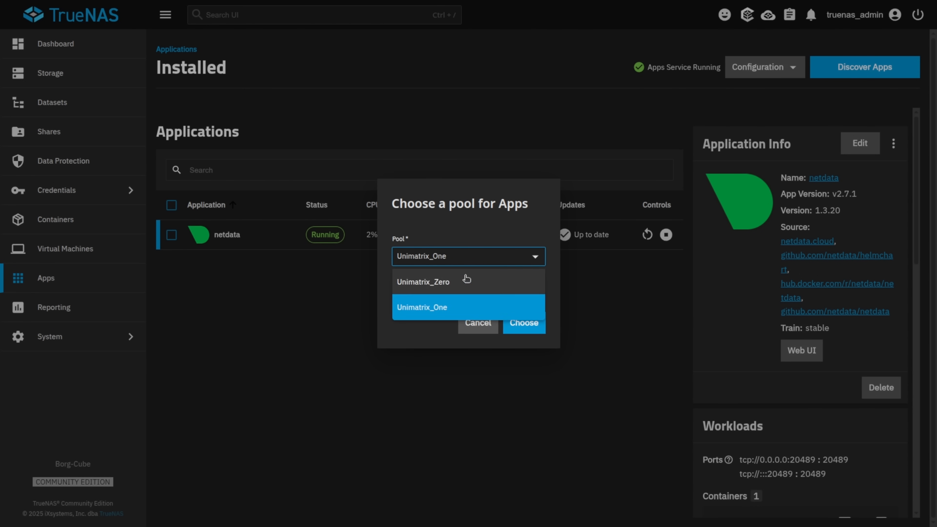
click(423, 282)
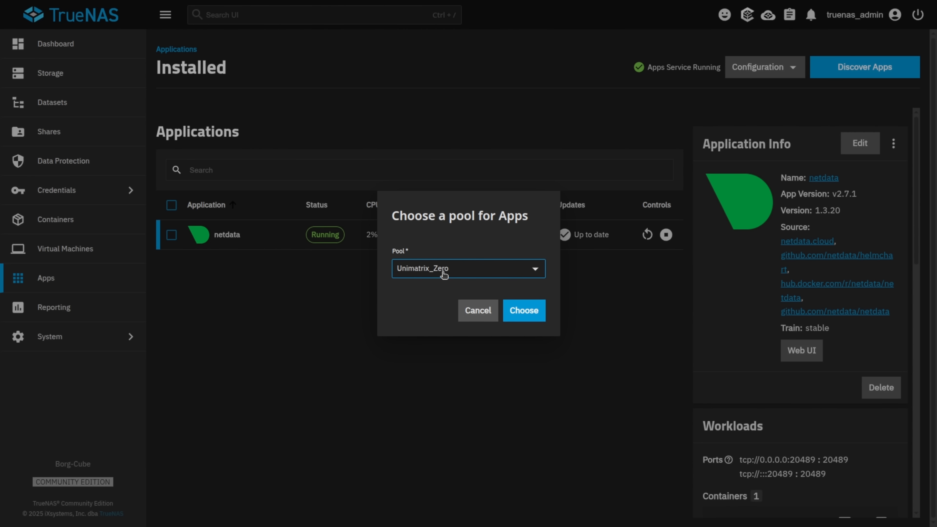
click(468, 268)
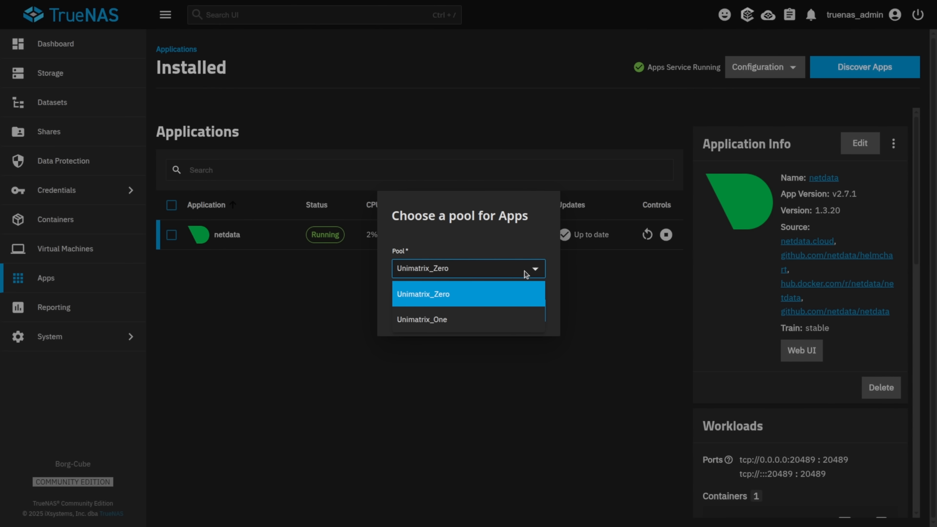
mouse_move(527, 275)
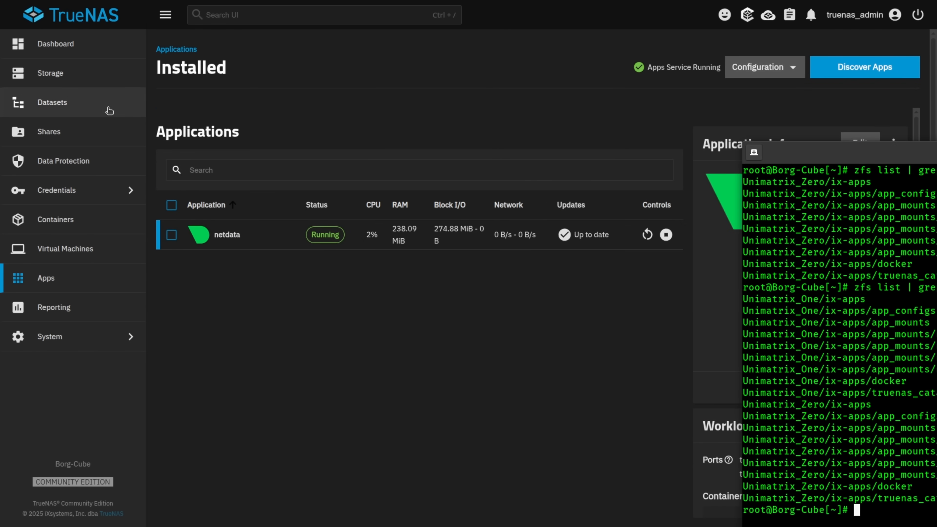
click(52, 102)
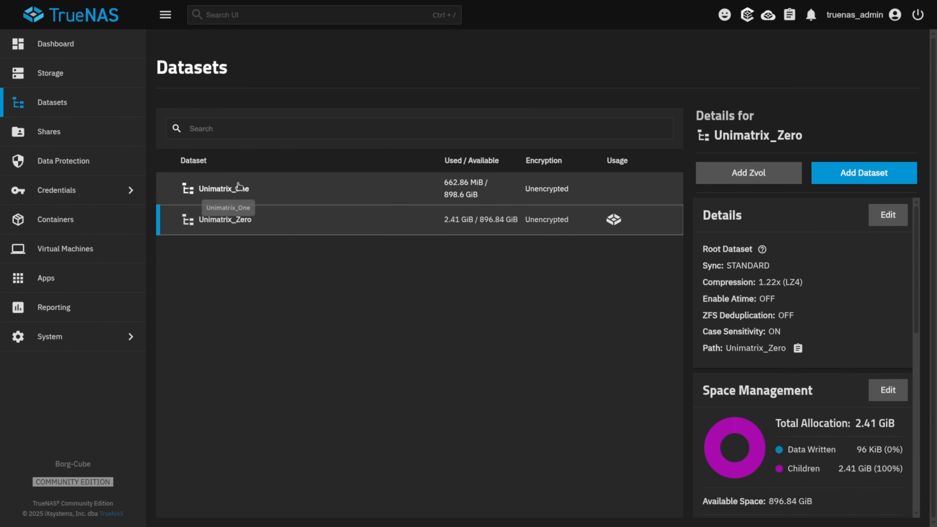
mouse_move(277, 234)
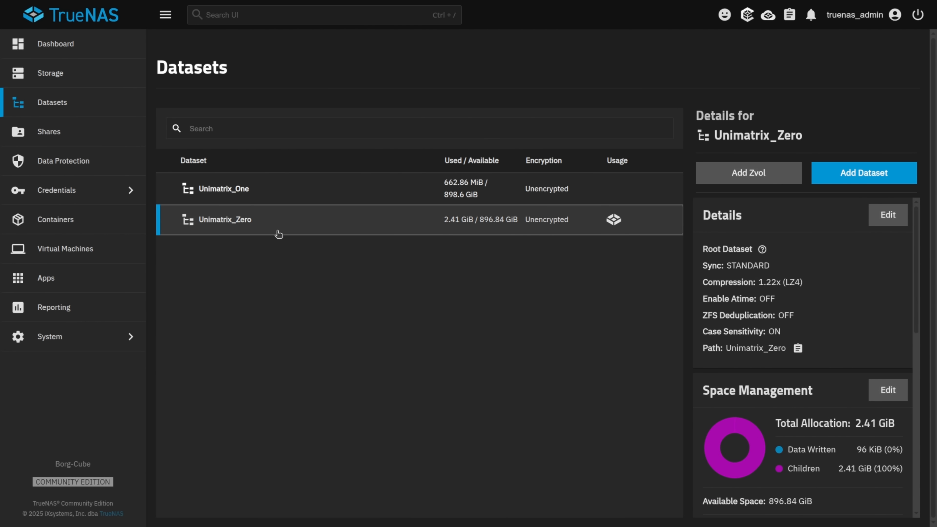
mouse_move(460, 200)
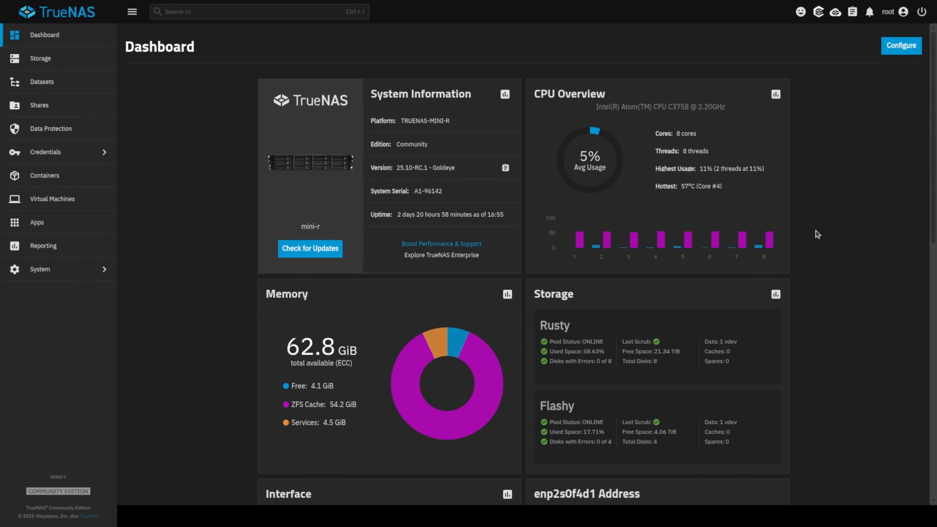
mouse_move(132, 254)
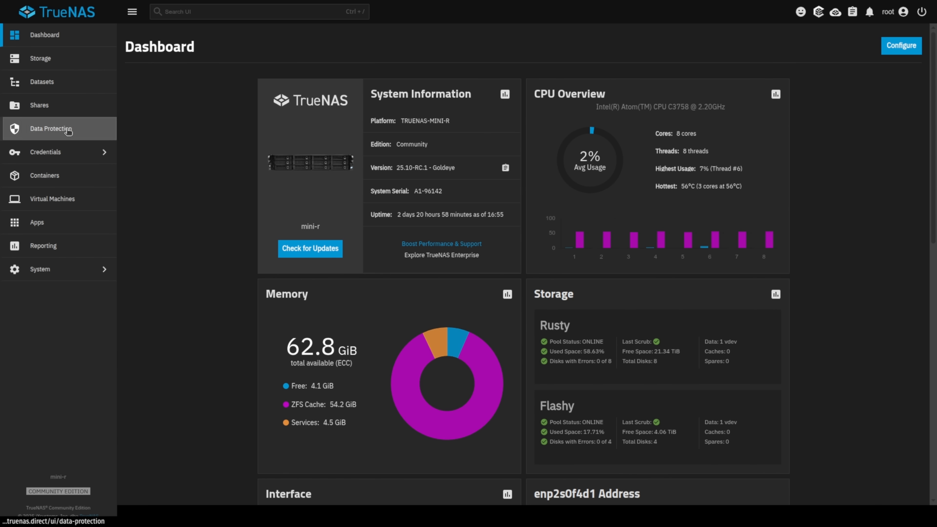
Rerun the failed LTS Video Archive To Trinity replication task and watch it in Running Jobs.
click(51, 129)
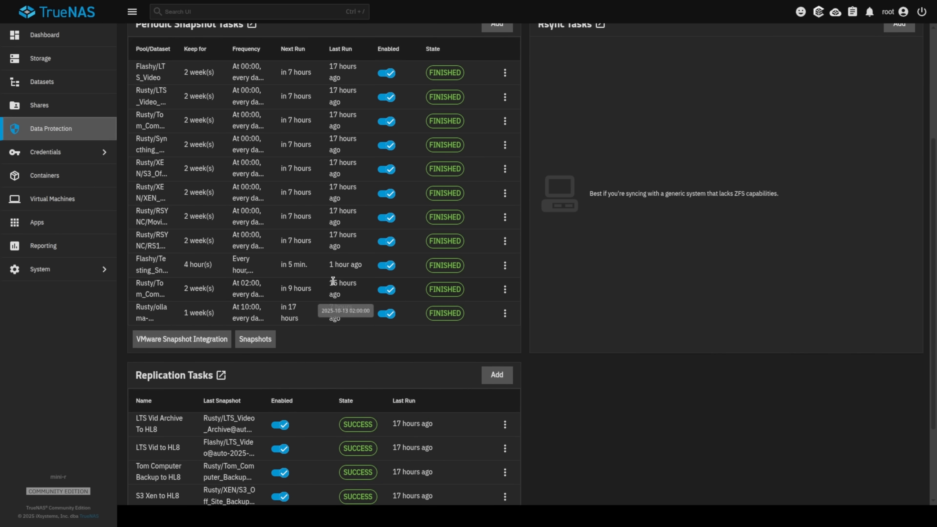
scroll(down, 3)
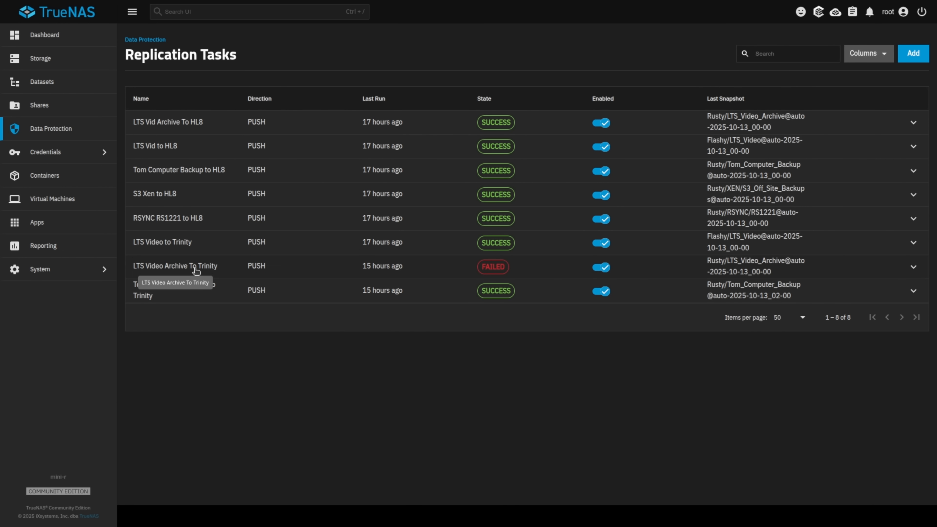
mouse_move(705, 263)
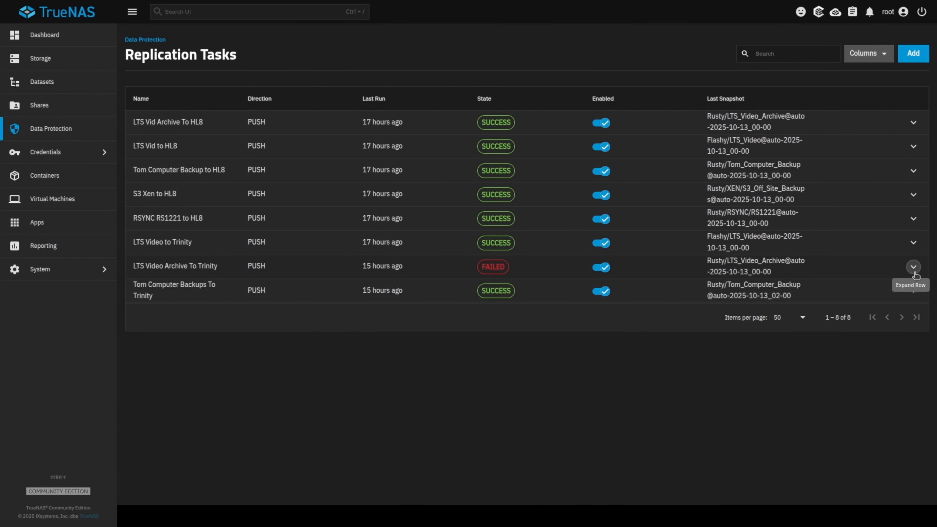
click(914, 266)
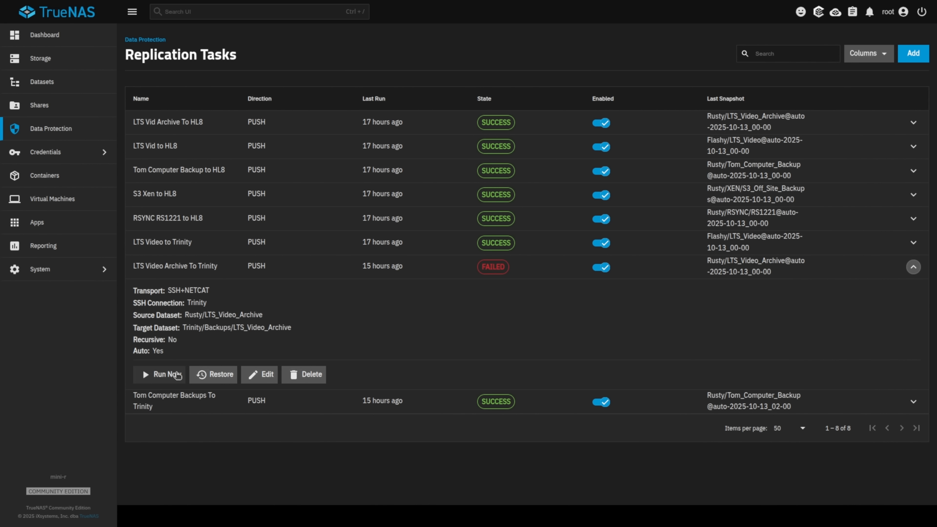
mouse_move(177, 367)
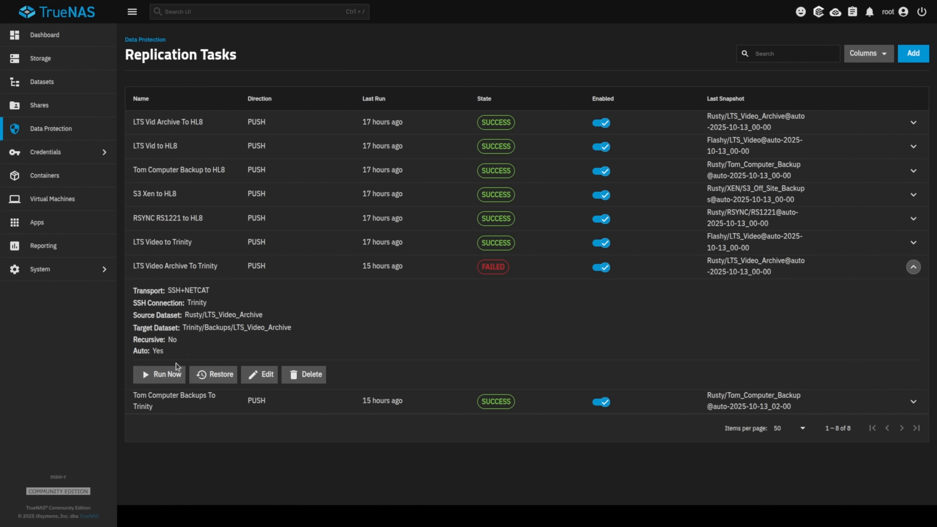
click(160, 375)
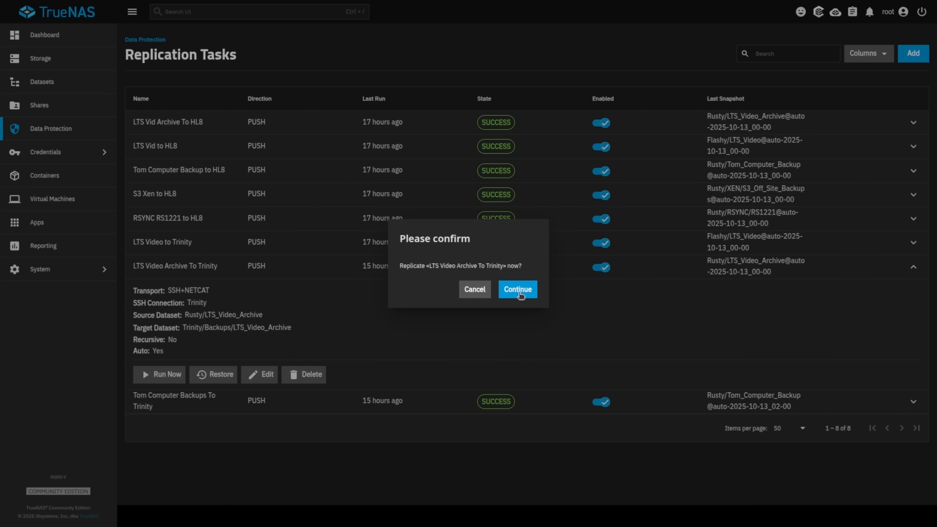
click(518, 289)
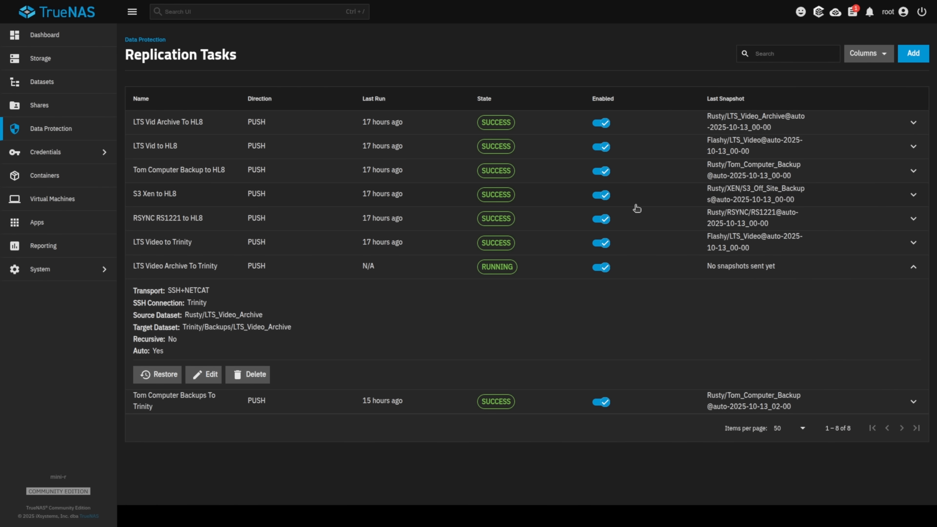
mouse_move(594, 340)
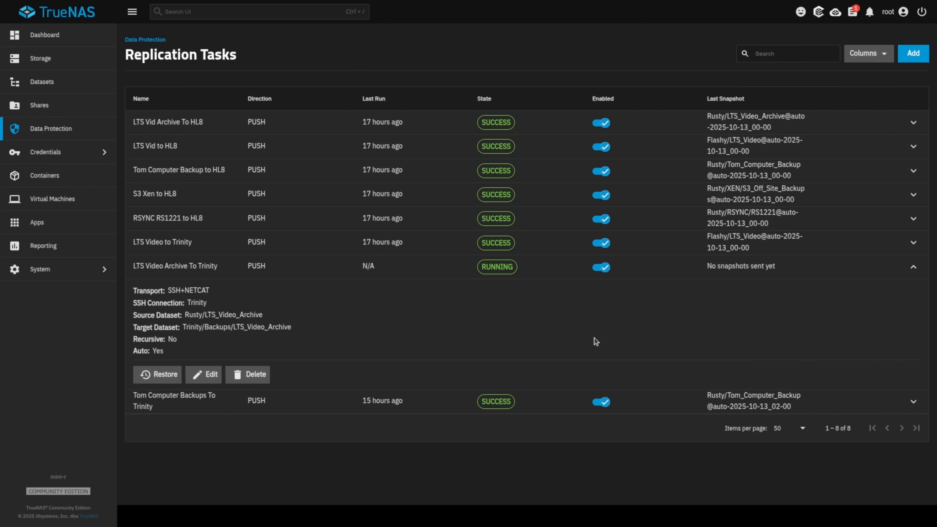
click(852, 12)
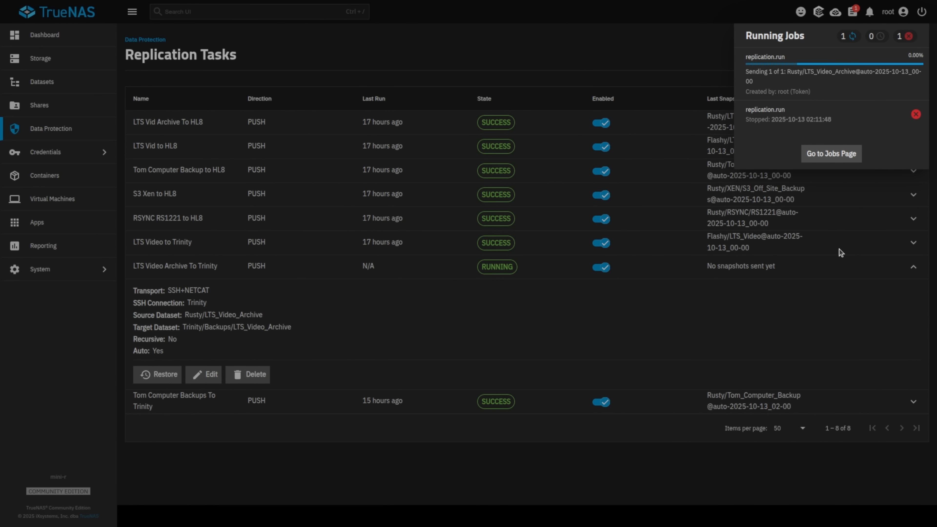
mouse_move(805, 252)
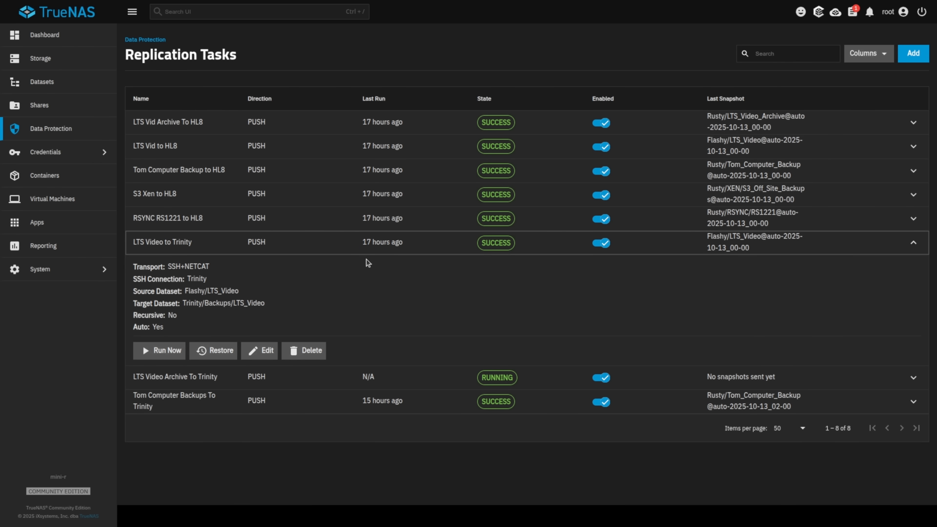
click(259, 351)
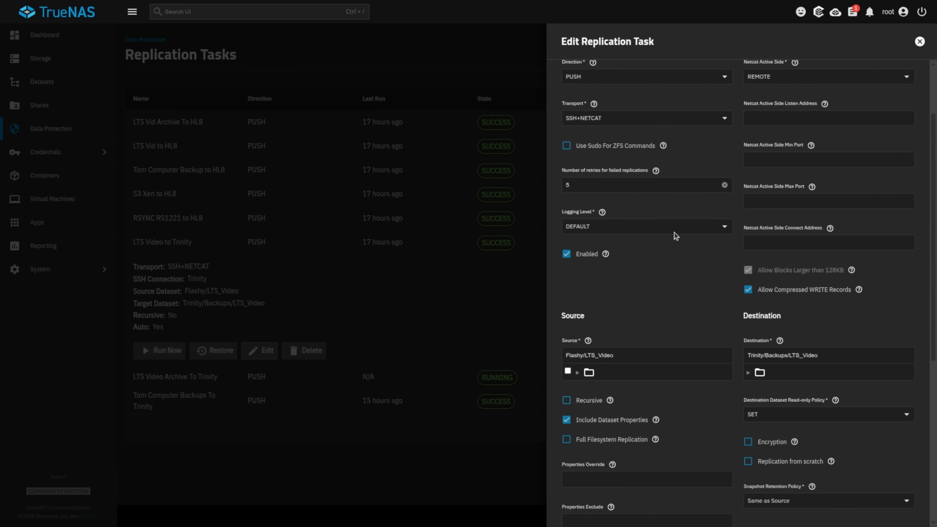
scroll(down, 3)
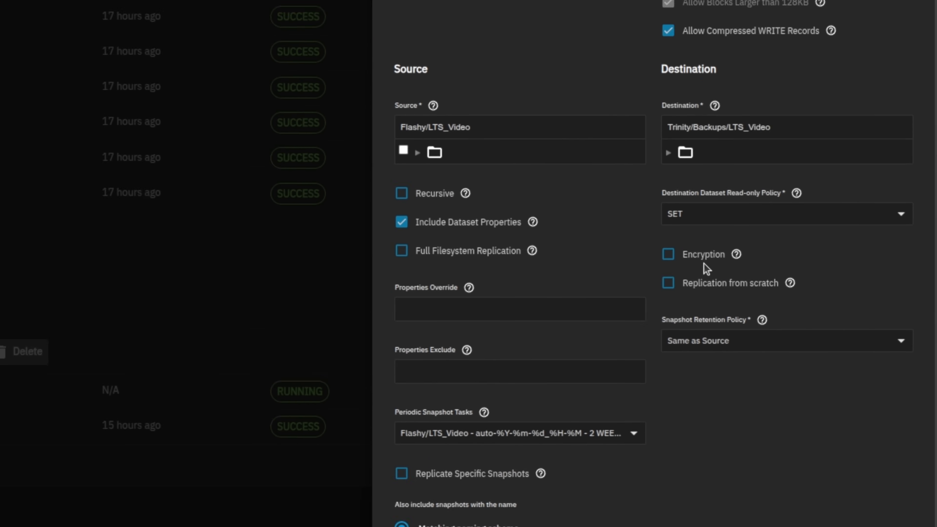
scroll(down, 3)
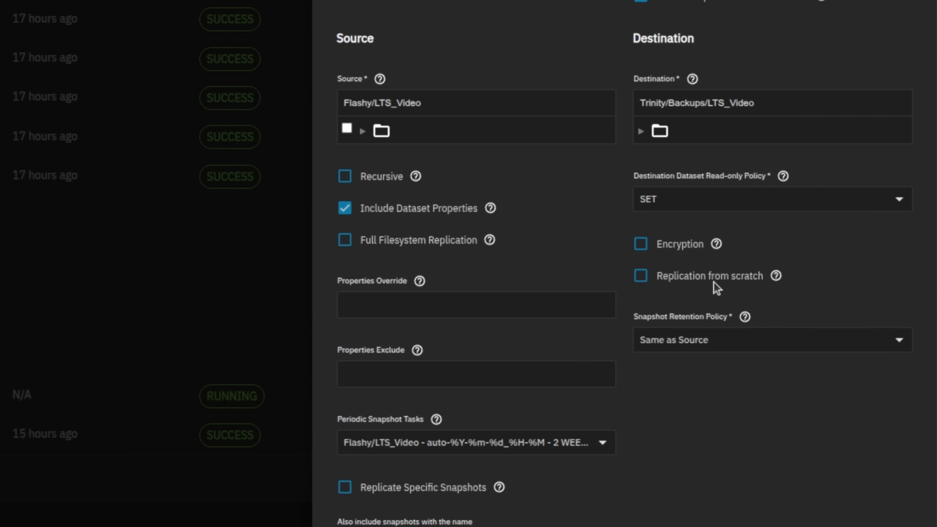
click(641, 276)
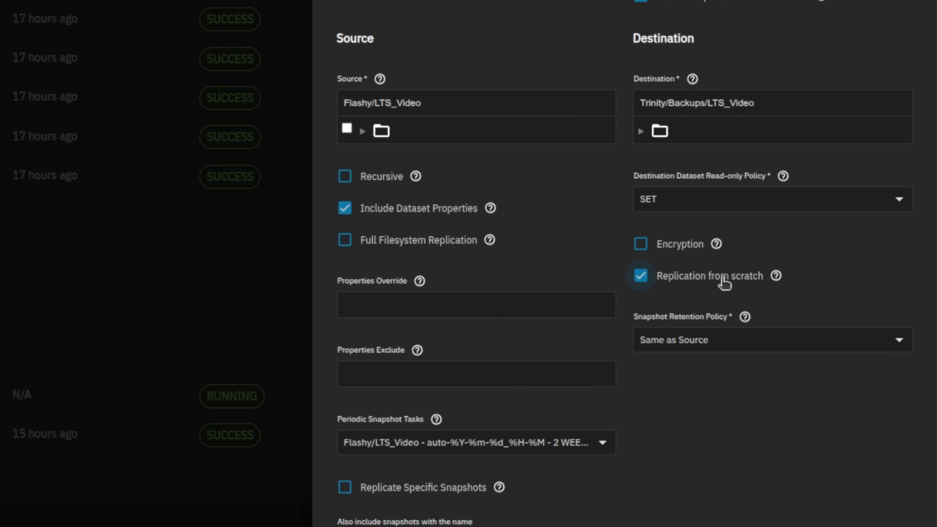
click(640, 275)
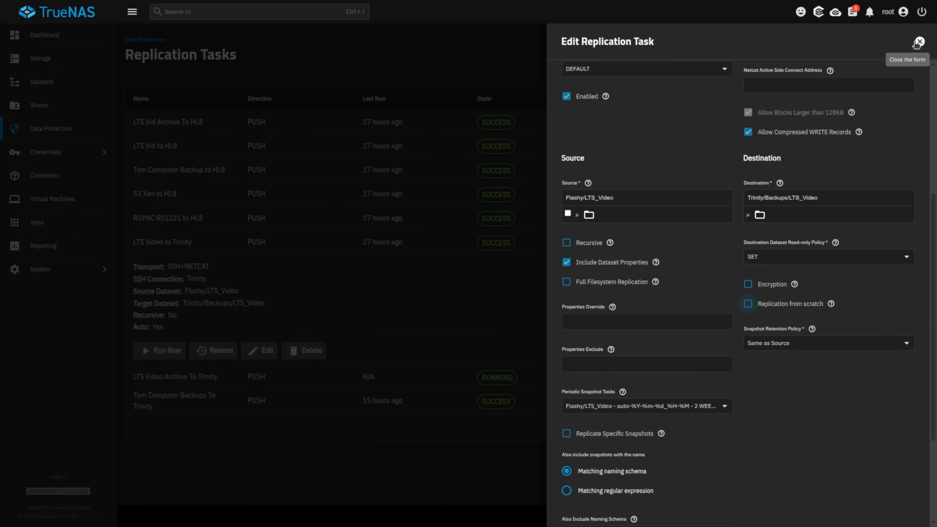
click(919, 43)
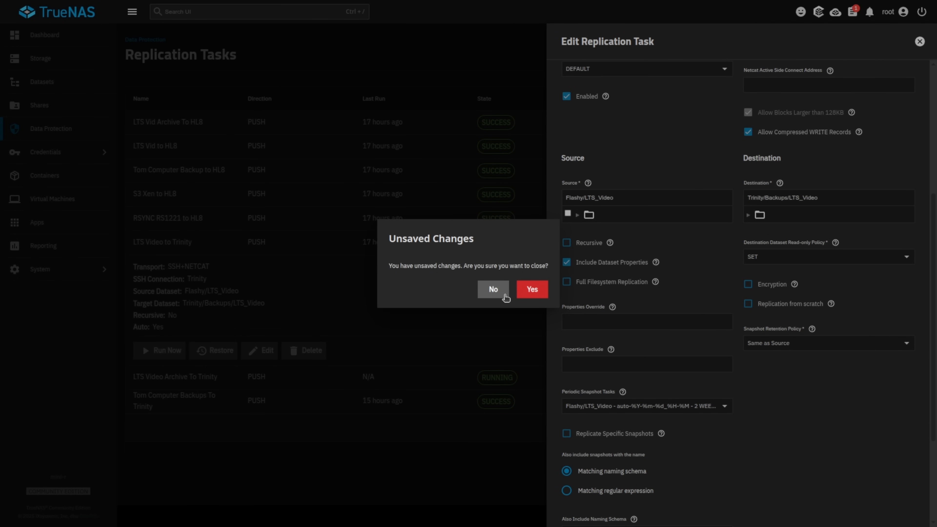
mouse_move(435, 336)
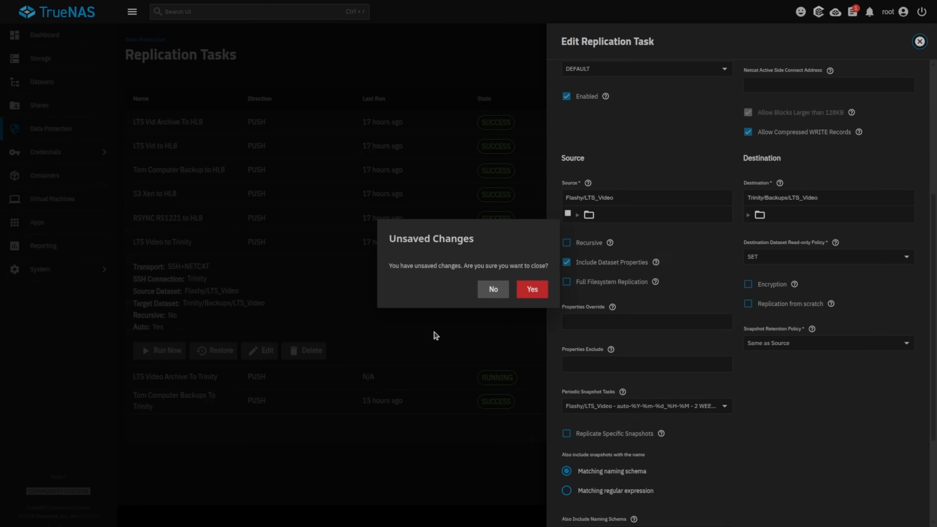
click(530, 289)
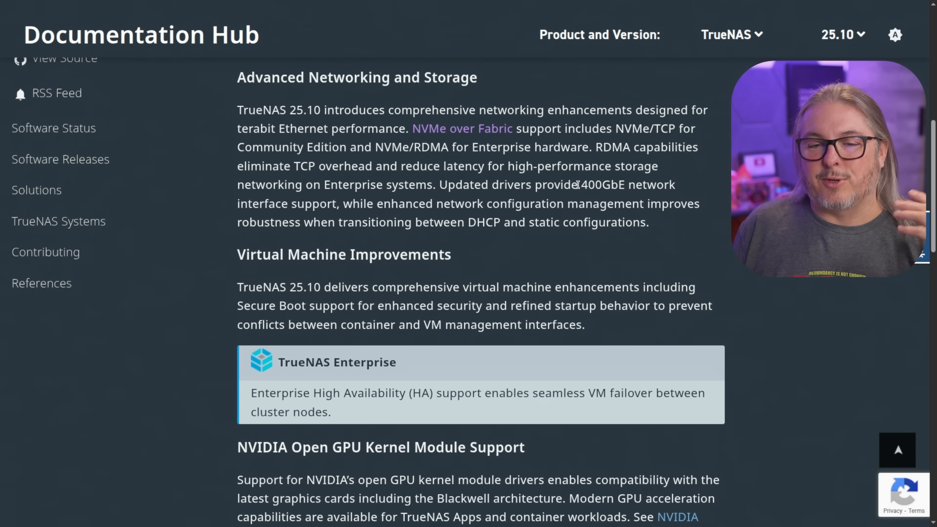
Scroll the NVMe-oF guide down to Figure 2, the Add Subsystem What to Share screen.
drag(583, 184, 651, 185)
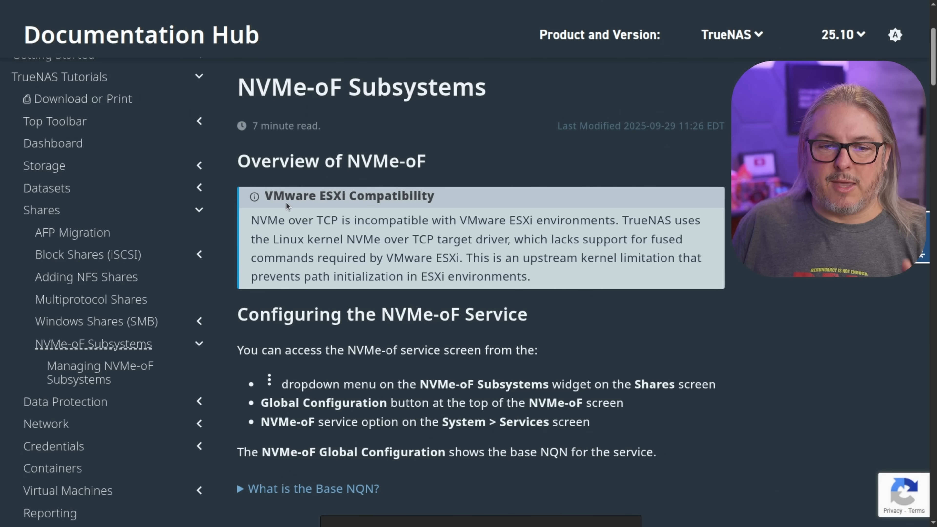
mouse_move(250, 238)
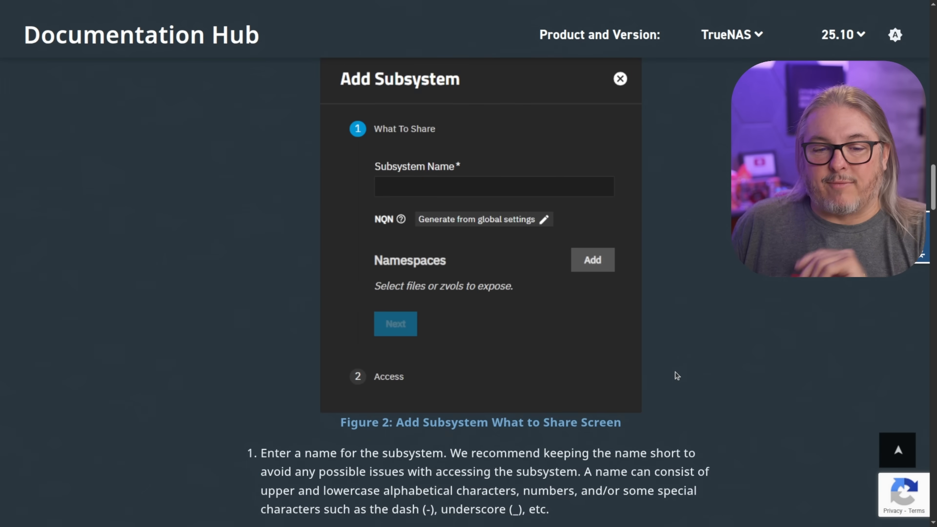
scroll(down, 3)
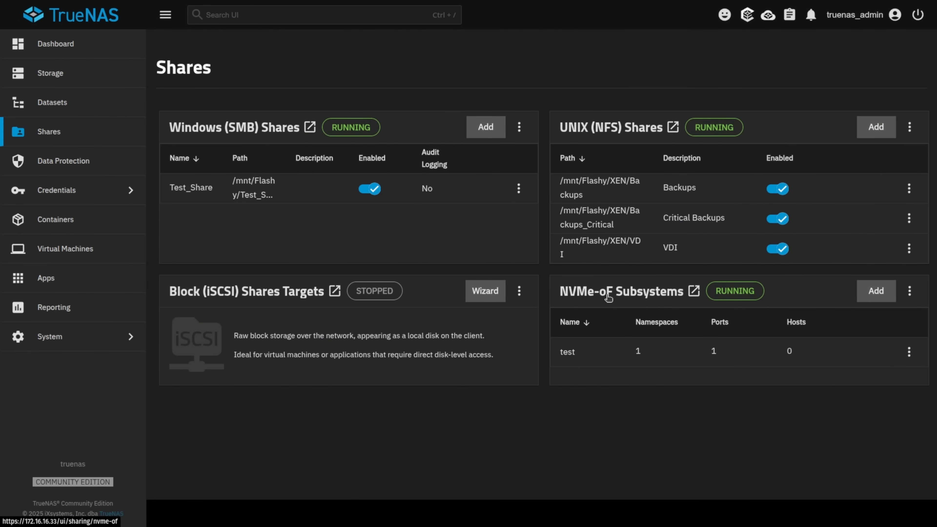
mouse_move(625, 288)
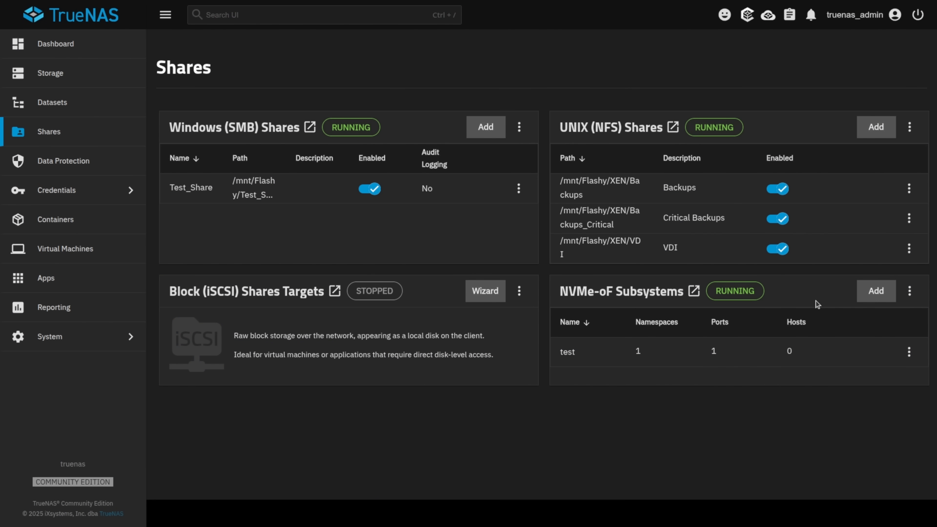
View the test NVMe-oF subsystem's details and the Global Configuration where RDMA is unavailable.
click(909, 352)
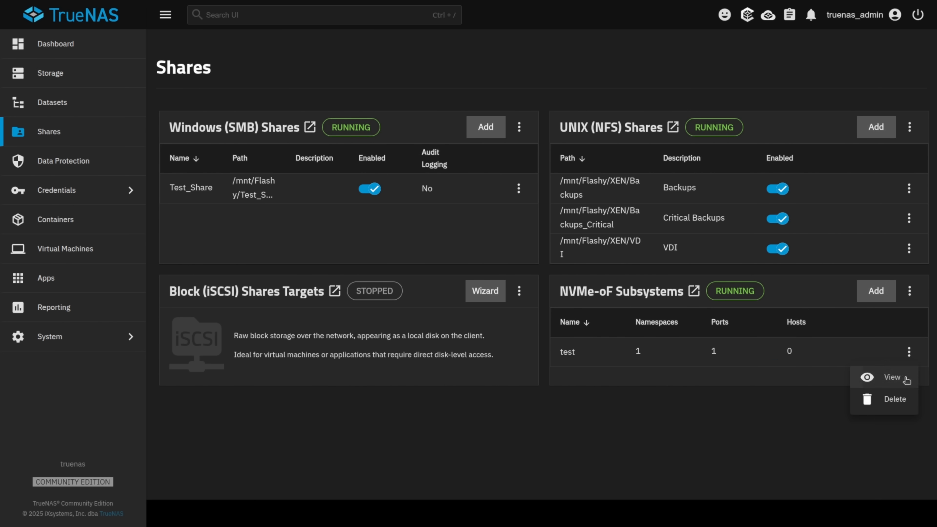
click(892, 377)
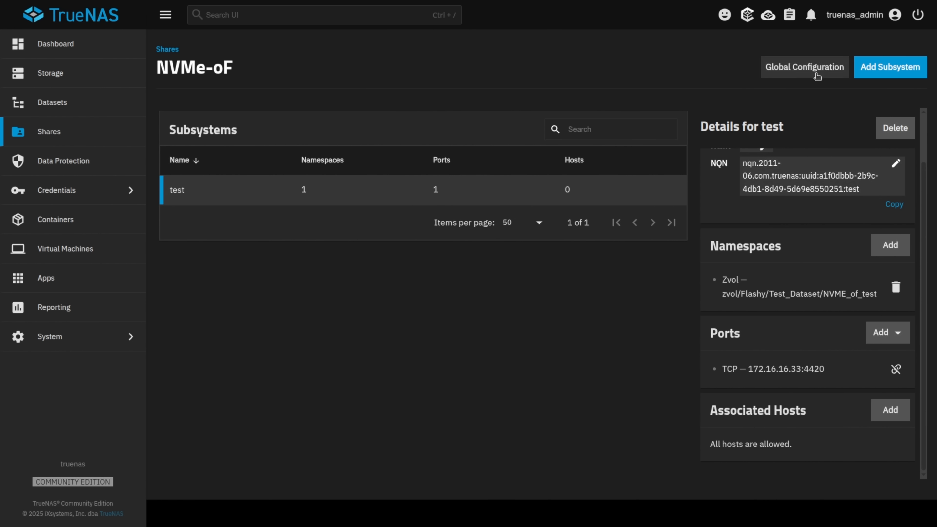
click(804, 66)
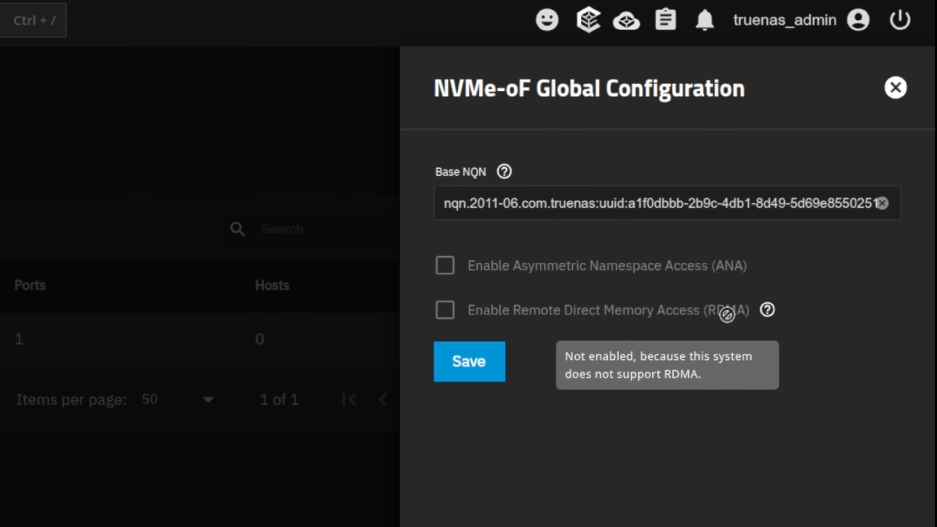
mouse_move(727, 315)
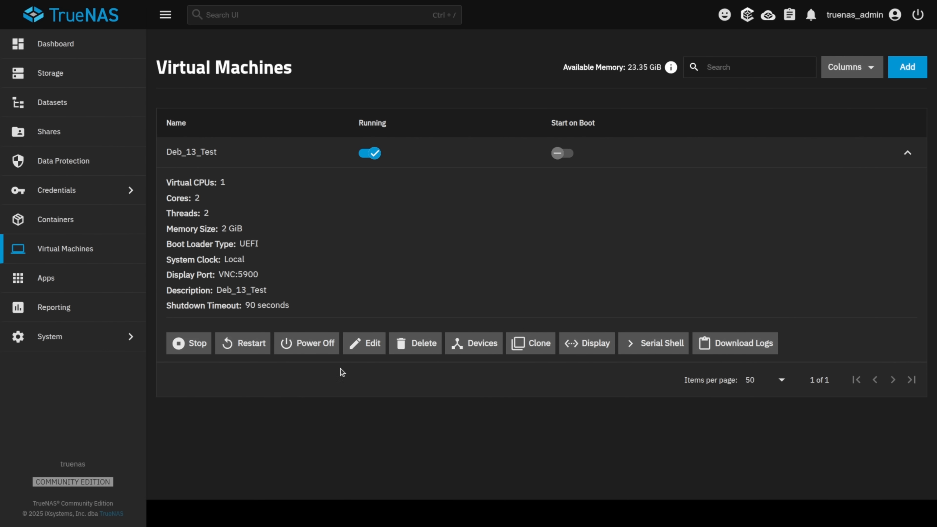
click(474, 343)
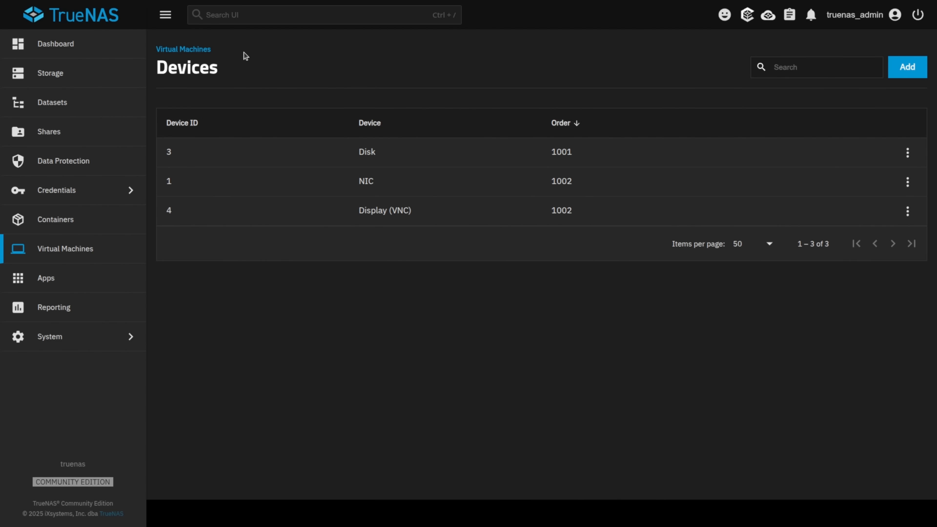
click(184, 49)
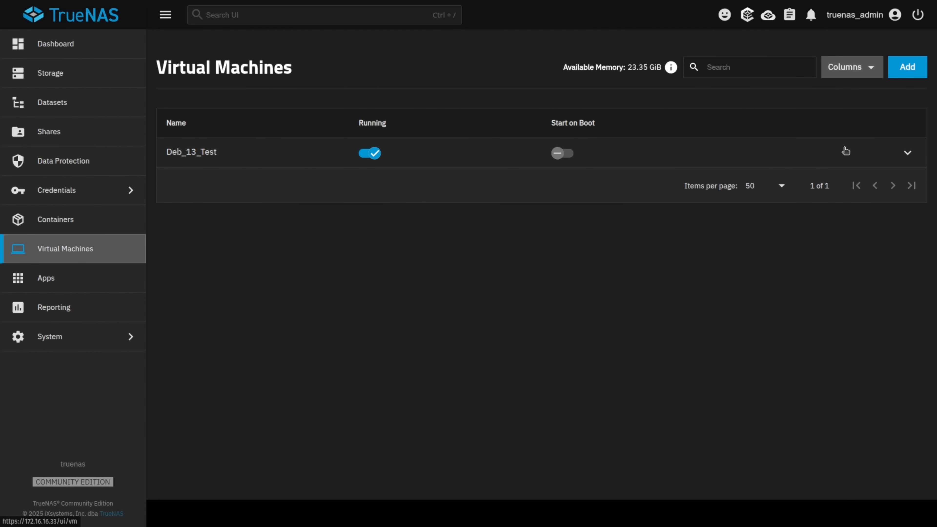
click(907, 67)
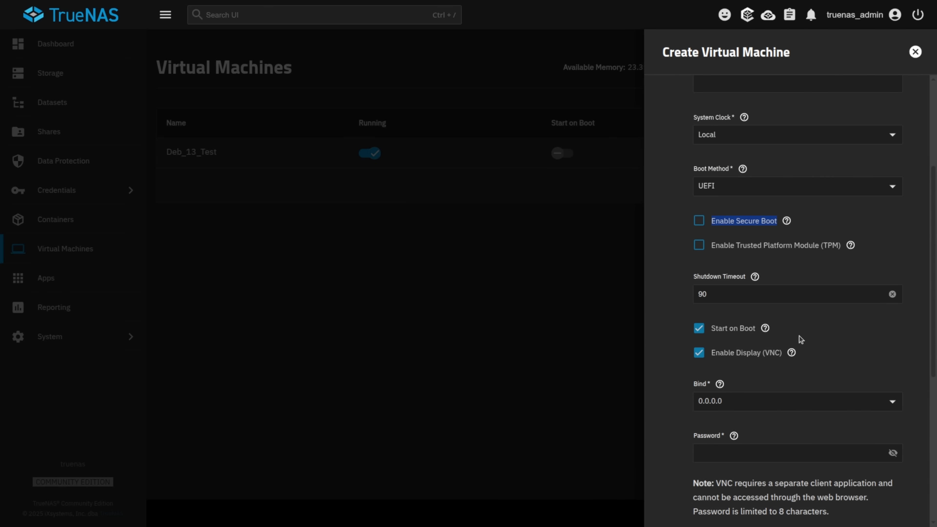
mouse_move(903, 70)
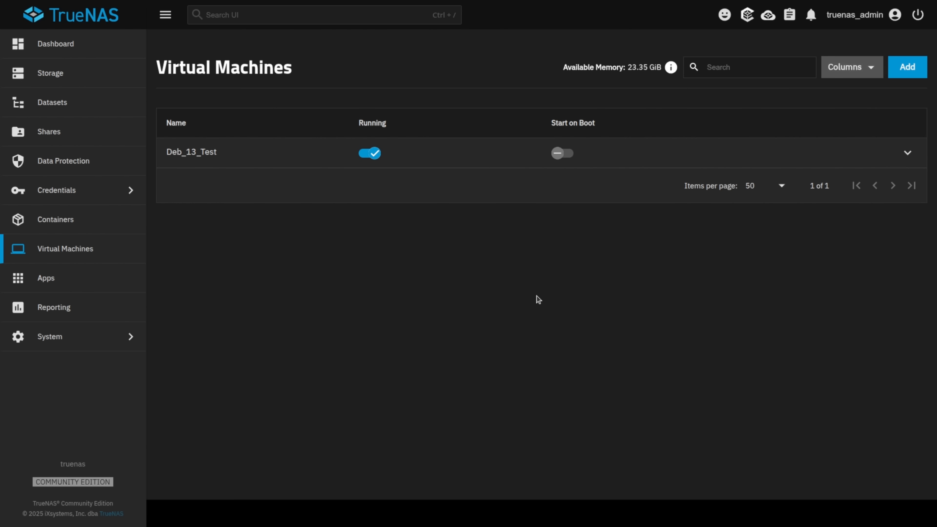
click(907, 152)
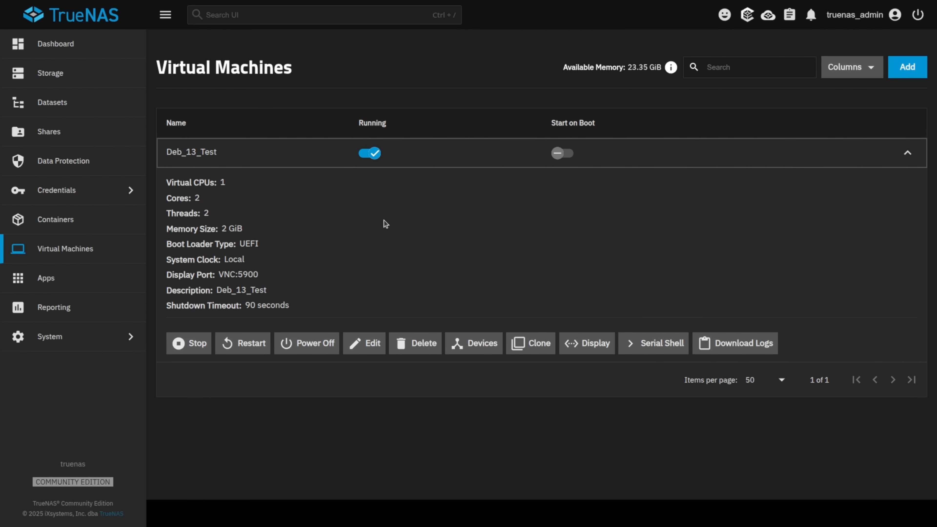
mouse_move(410, 299)
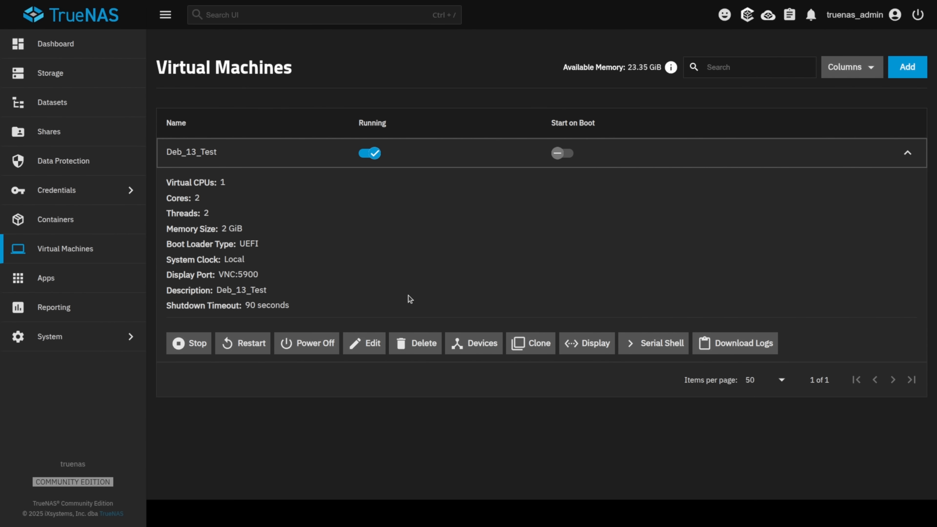
Start a new virtual machine, reach the Disks step and enable Import Image, revealing Image Source.
click(907, 66)
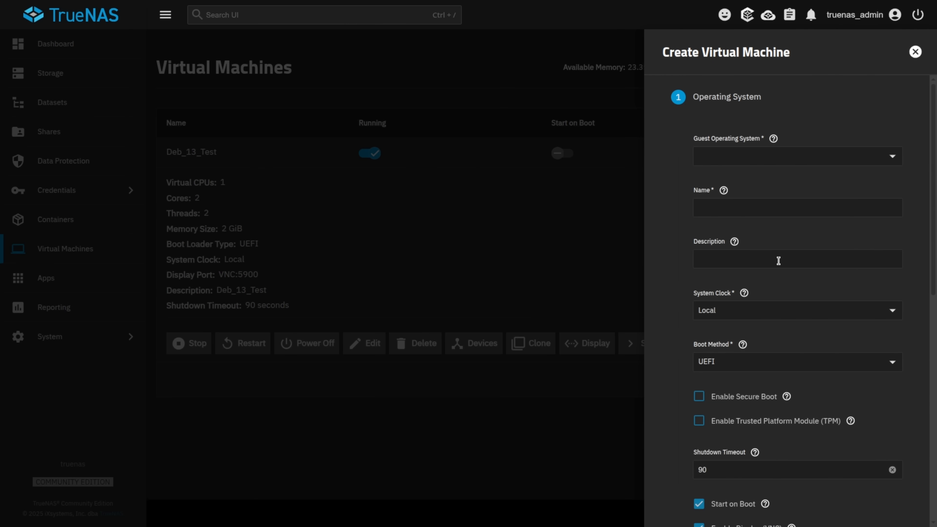
scroll(down, 3)
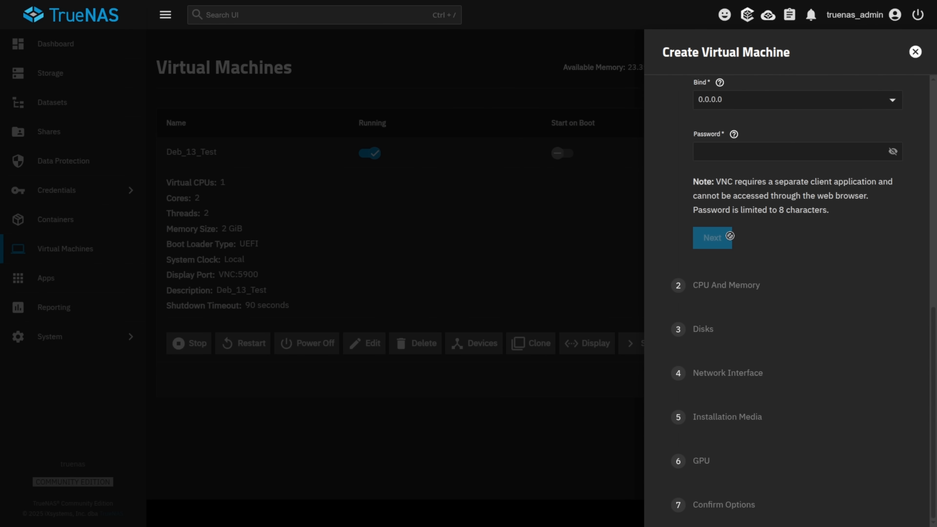
click(711, 238)
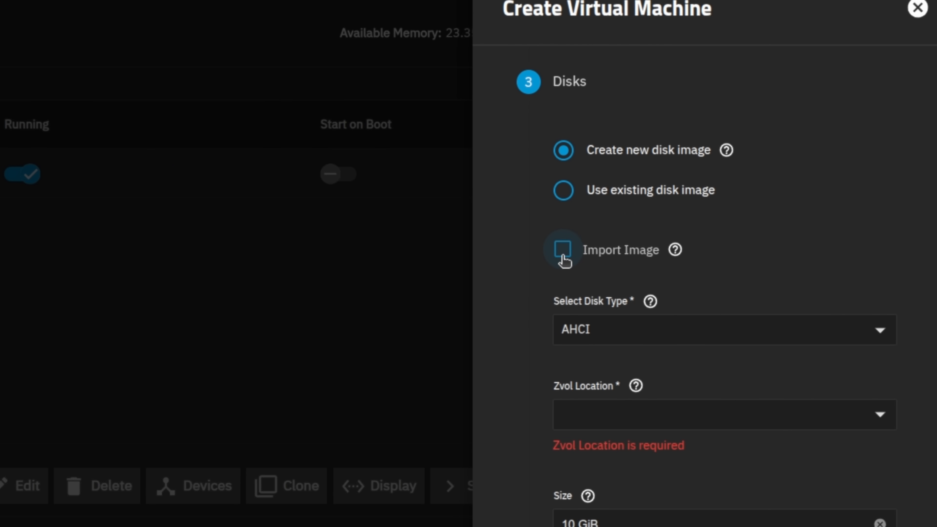
click(562, 250)
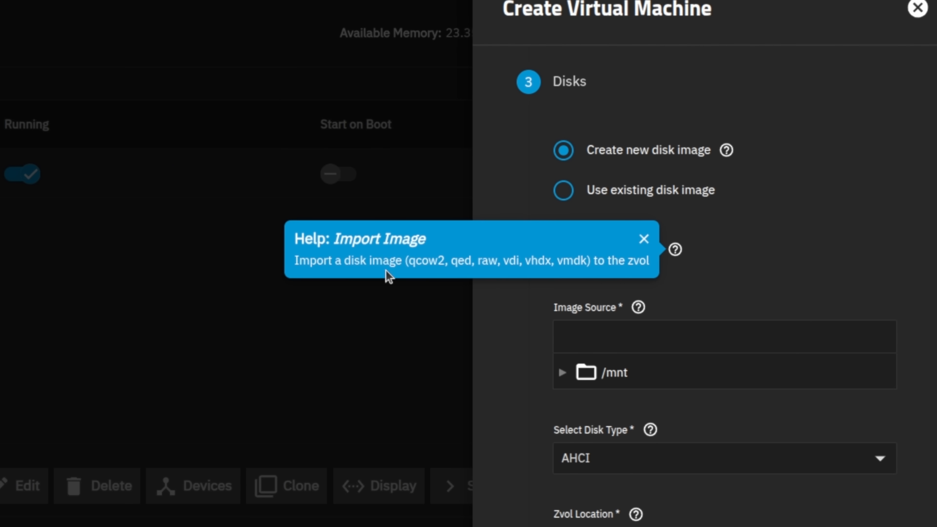
mouse_move(516, 276)
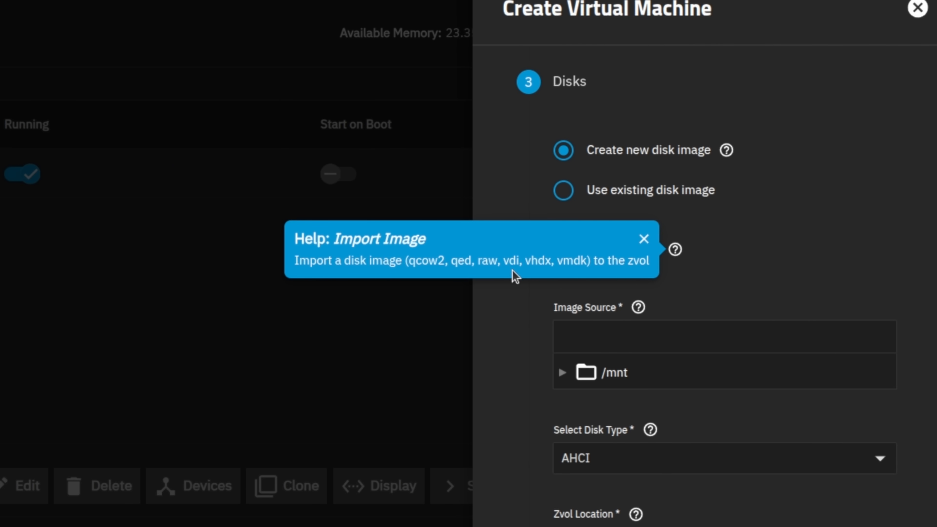
mouse_move(589, 272)
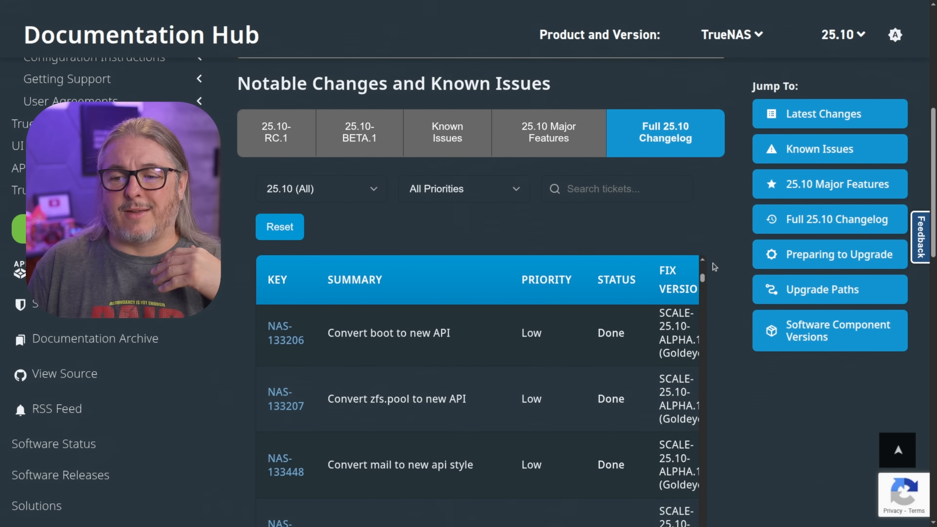
Filter the Full 25.10 Changelog to High priority tickets.
scroll(down, 3)
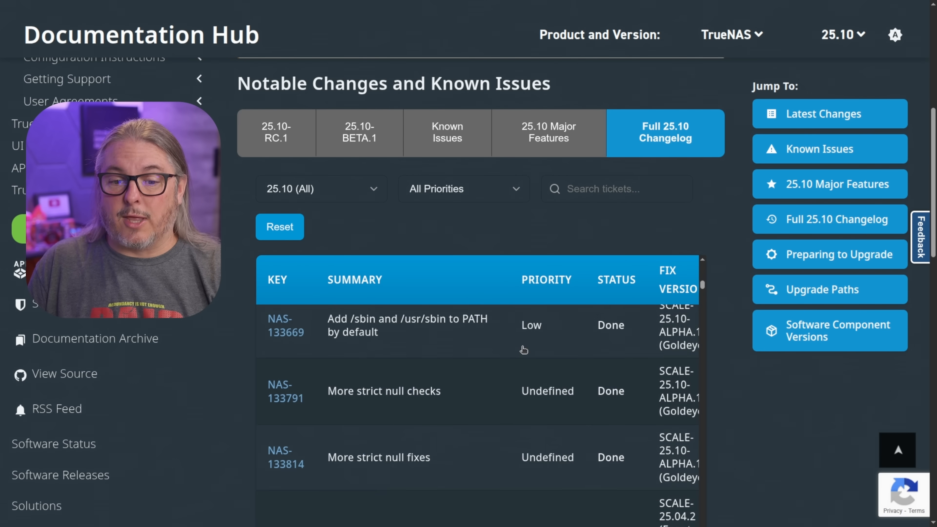
scroll(down, 3)
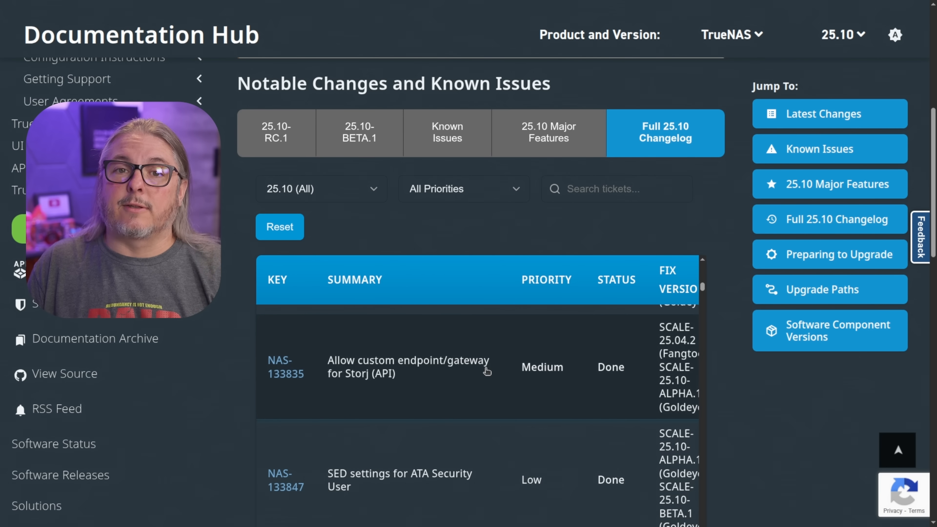
click(463, 189)
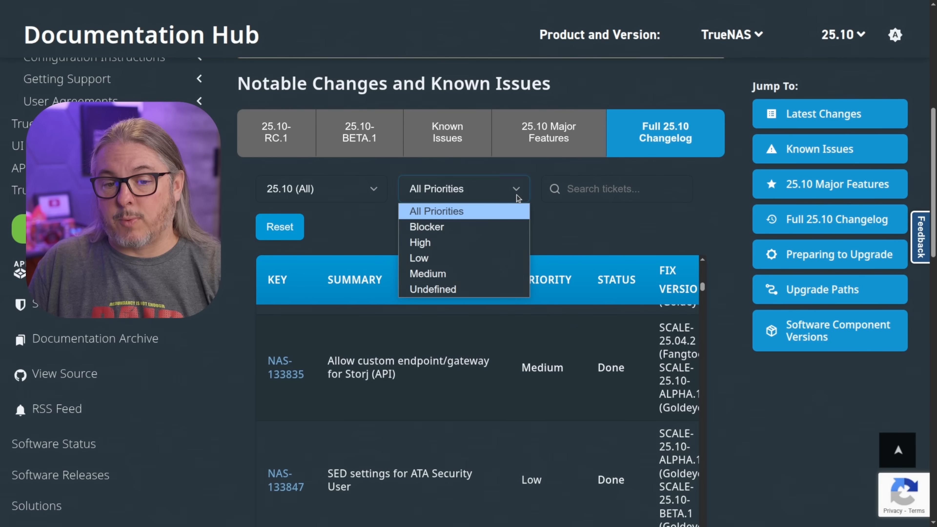
click(464, 211)
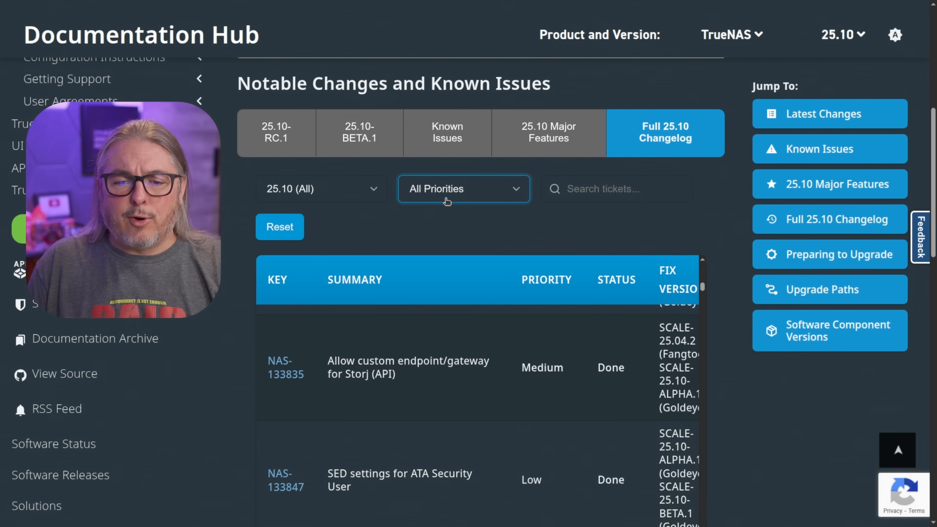
click(463, 189)
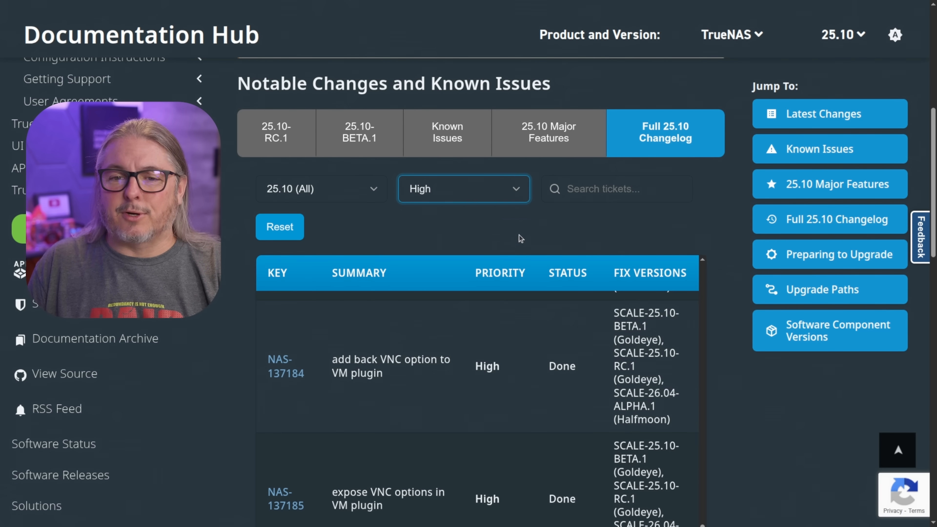
Browse the Major Features, RC.1 and Known Issues tabs, returning to the Full 25.10 Changelog.
click(549, 133)
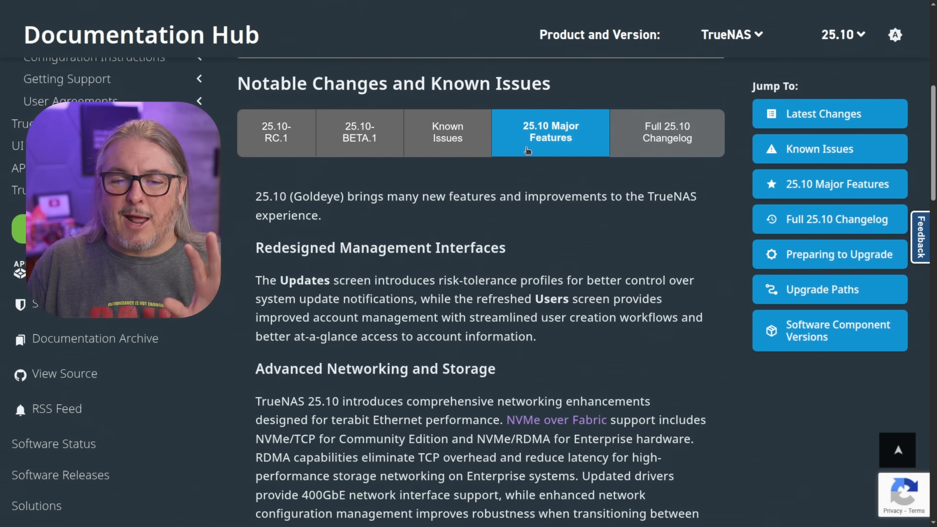
click(276, 132)
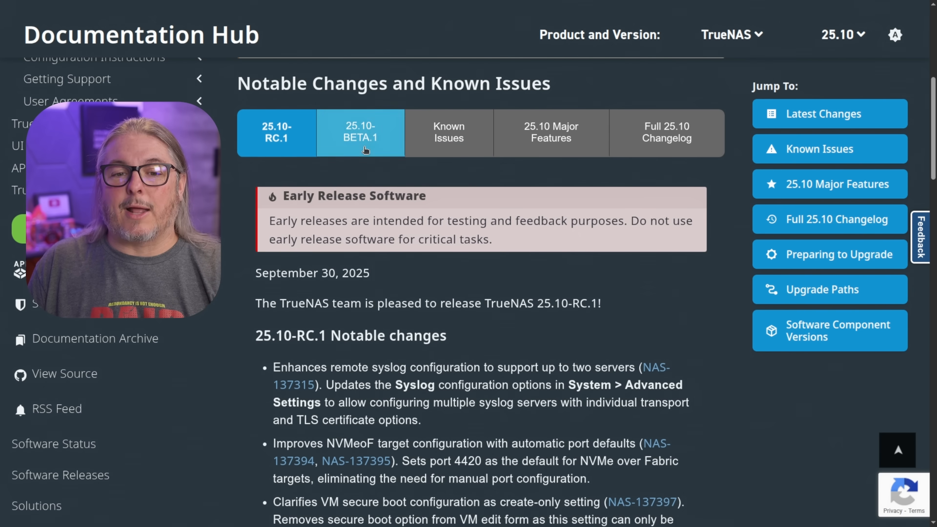
click(448, 132)
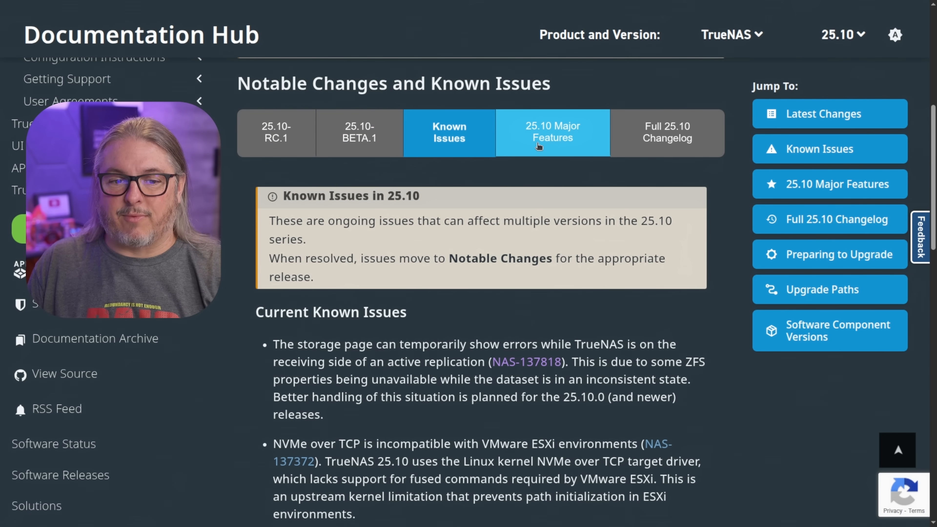
click(666, 133)
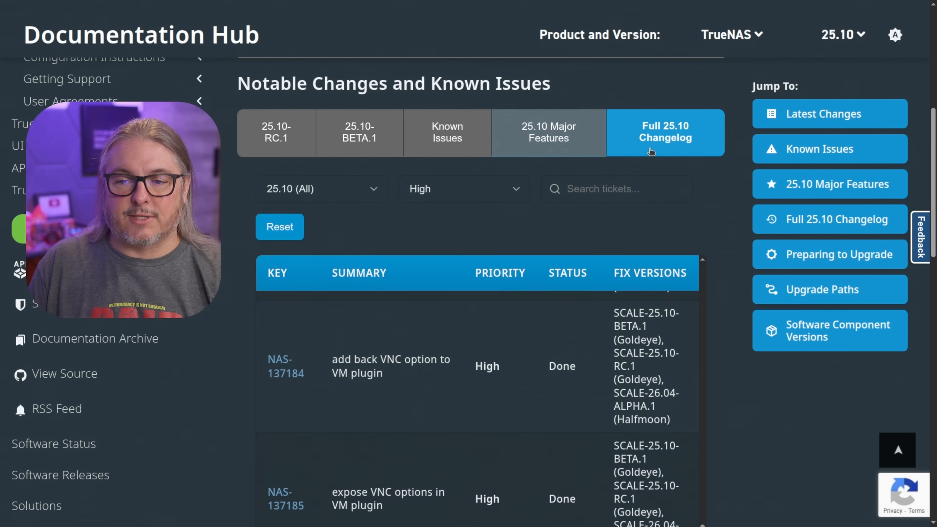